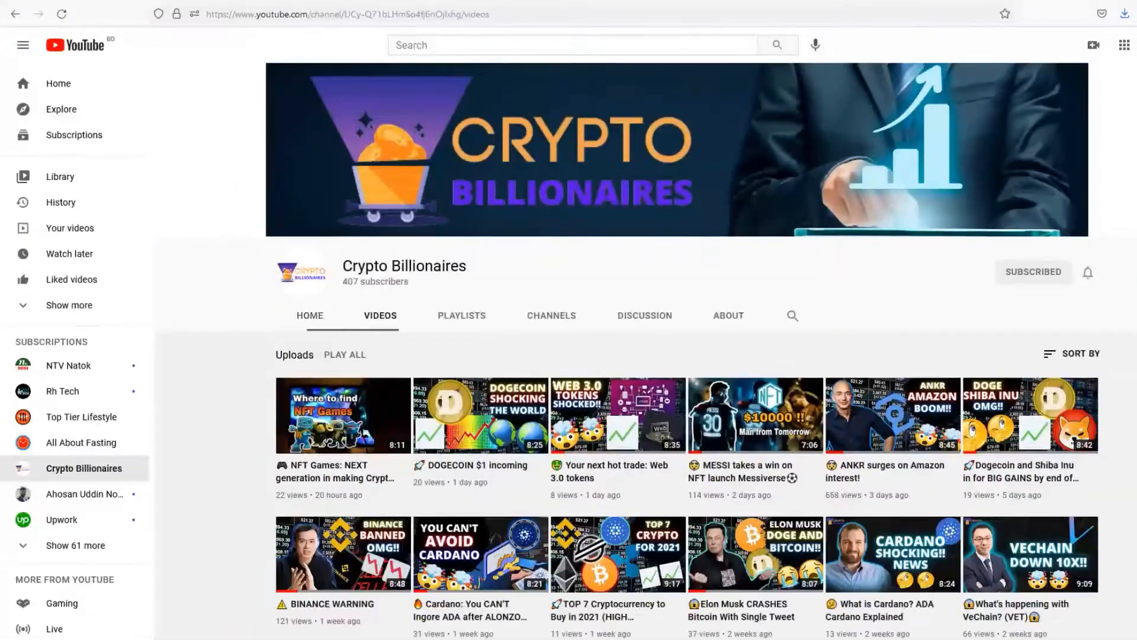
- Scroll through the OpenSea results grid of Warriors of Aradena warrior NFTs and their prices
scroll(down, 3)
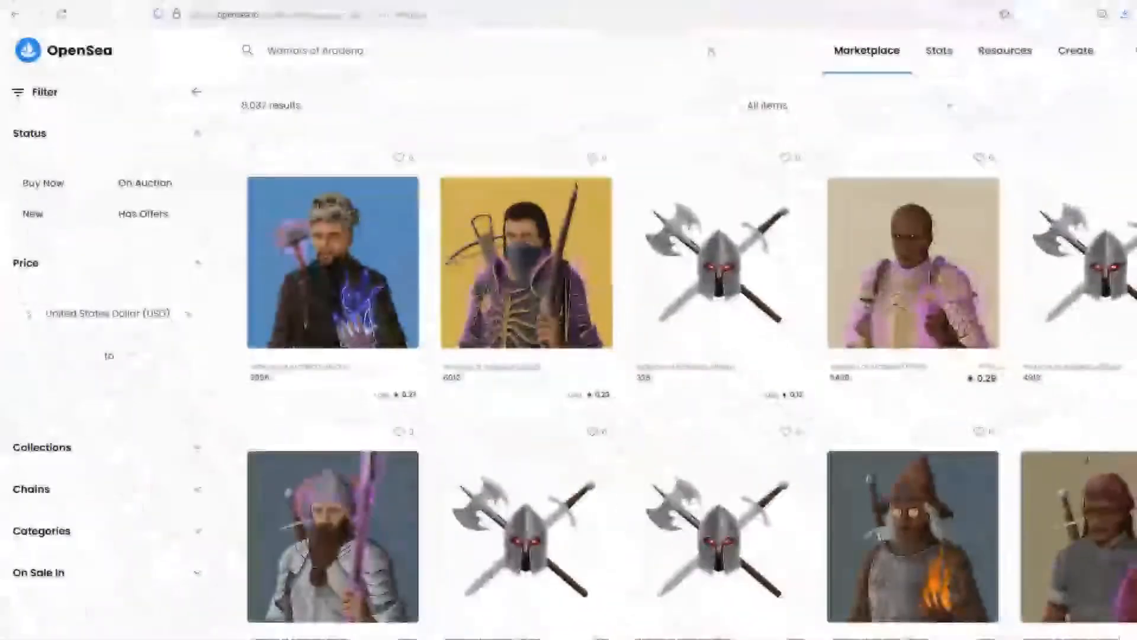
scroll(down, 3)
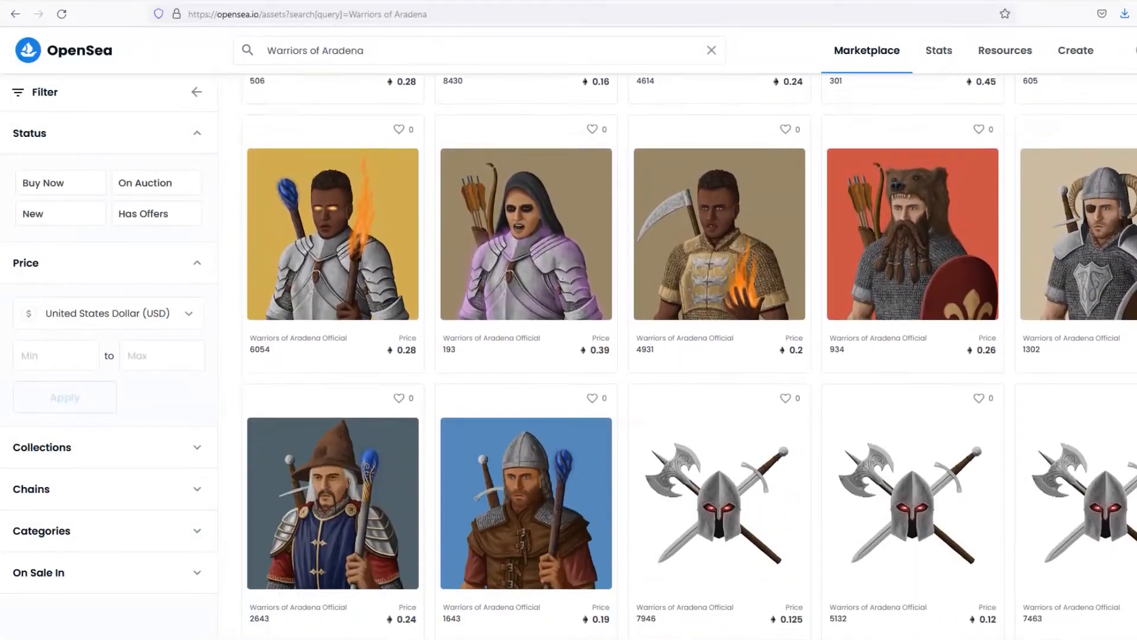
scroll(down, 3)
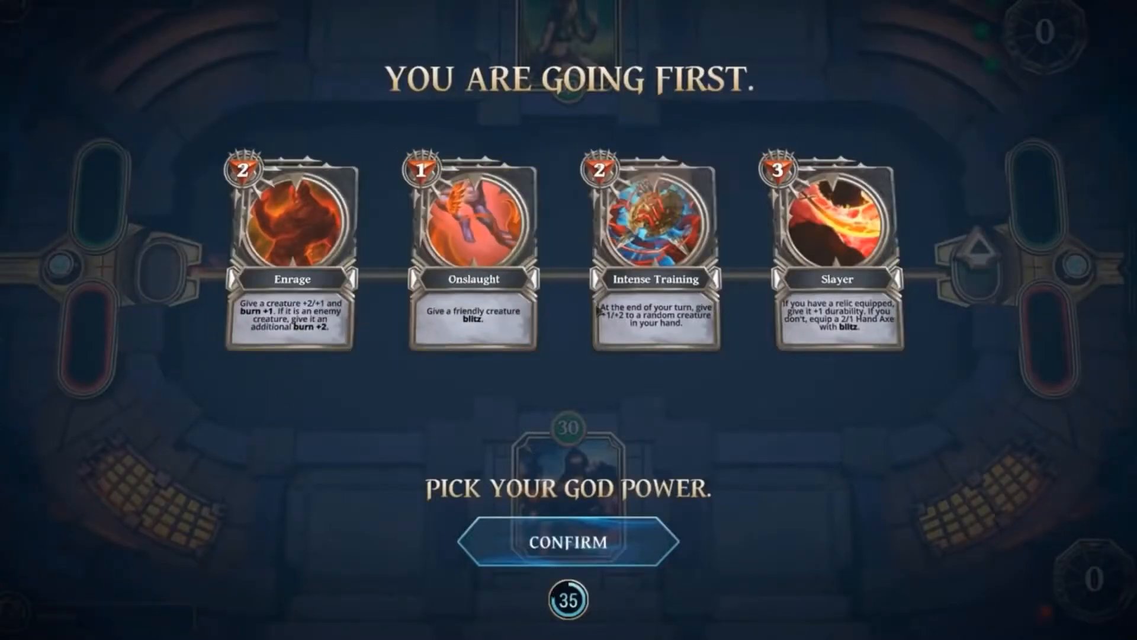
click(567, 540)
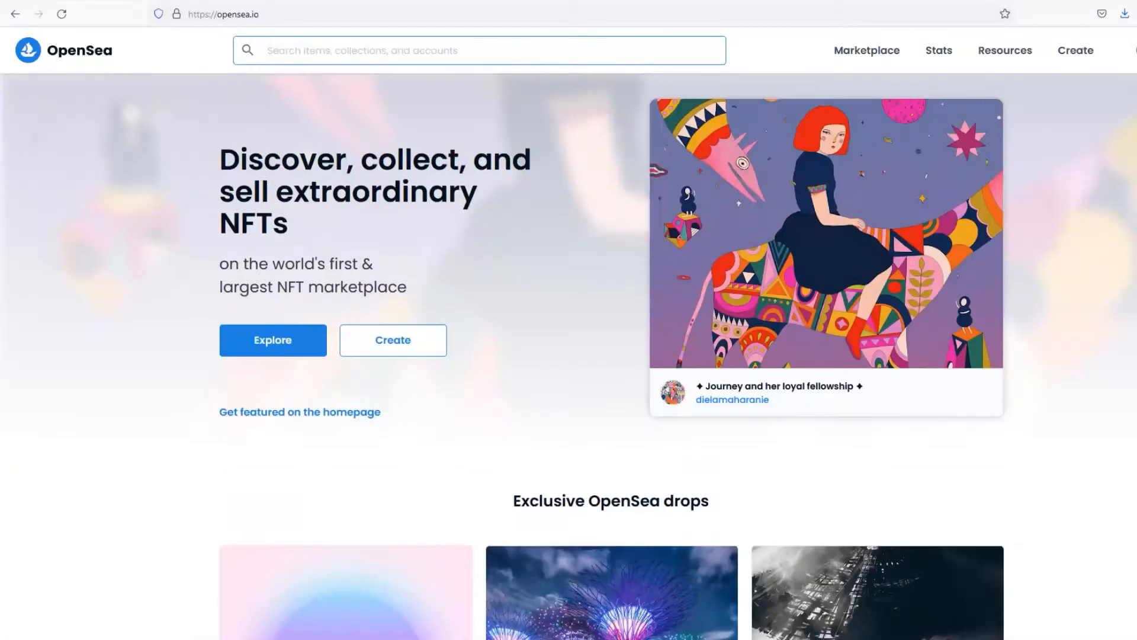
- Search OpenSea for 'Warriors of Aradena' and scroll the 8,000+ matching warrior NFTs
text(Warriors of Aradena)
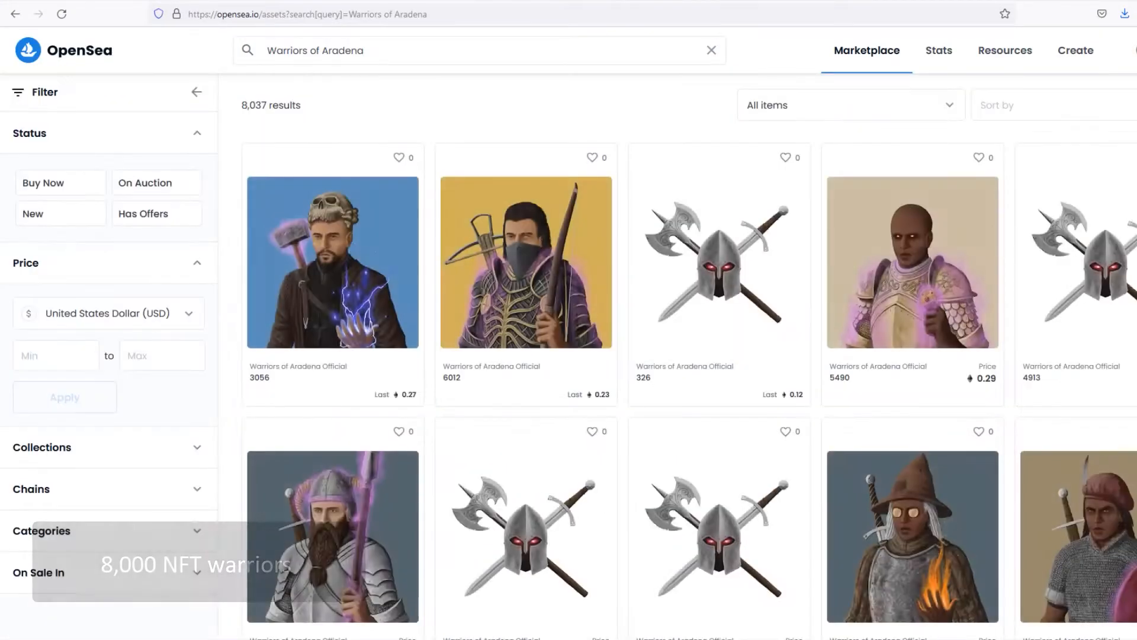
scroll(down, 3)
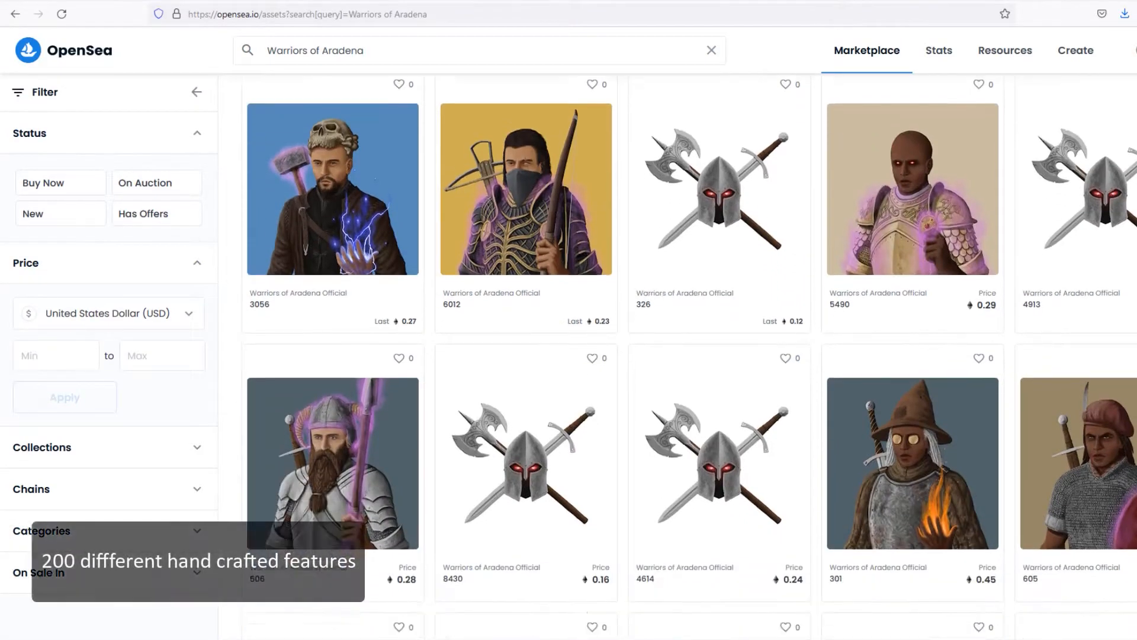
scroll(down, 3)
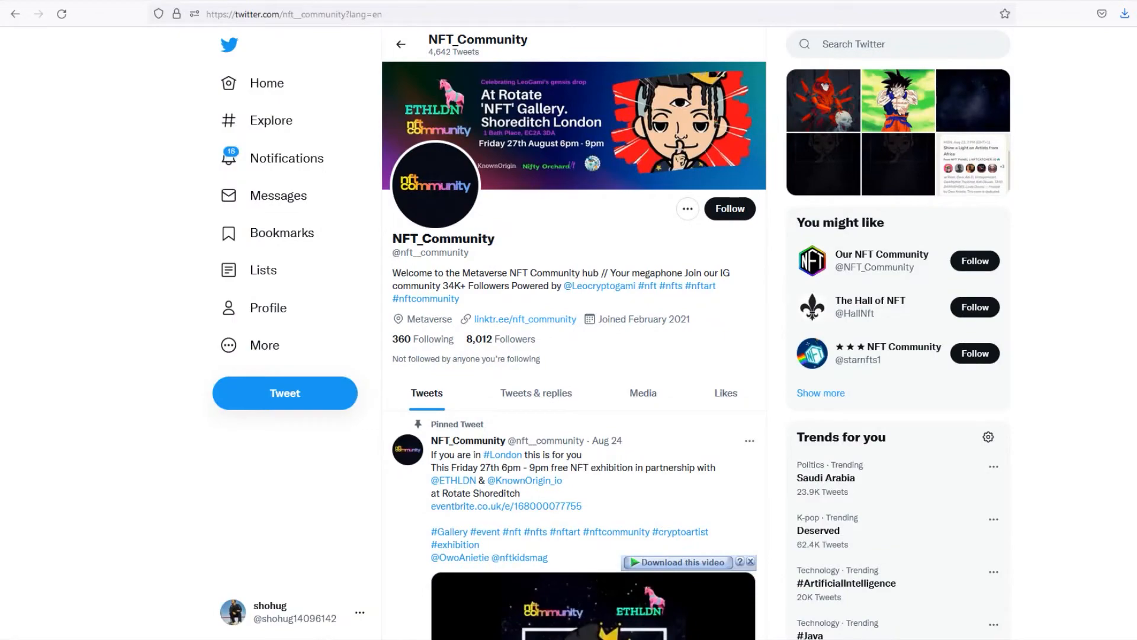
- Scroll down the NFT_Community Twitter profile's recent tweet timeline
scroll(down, 3)
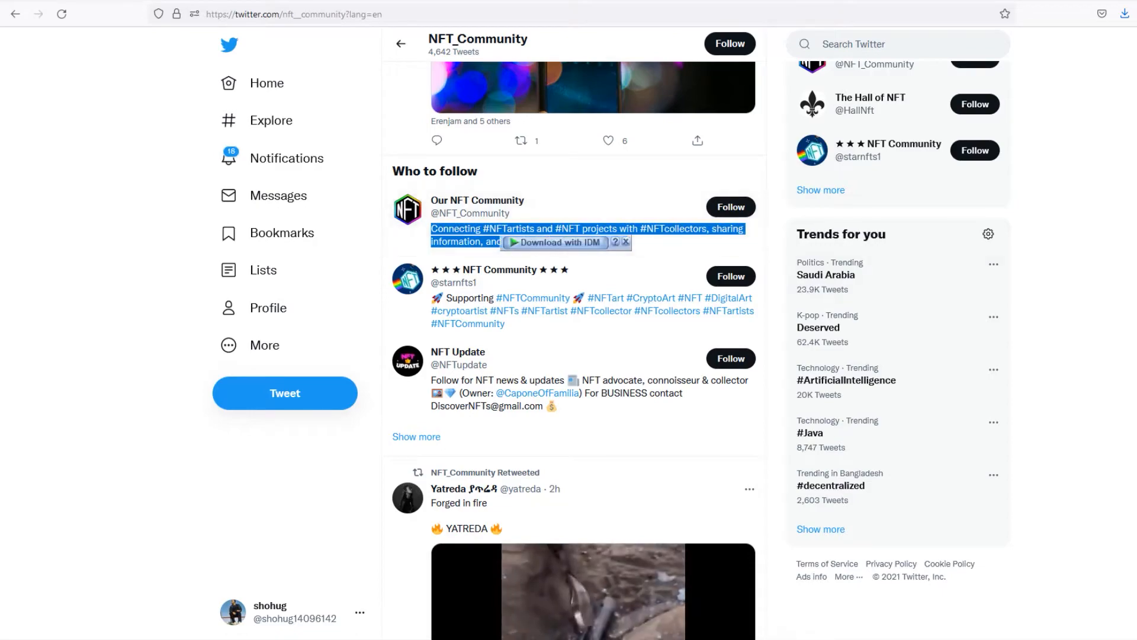
scroll(down, 3)
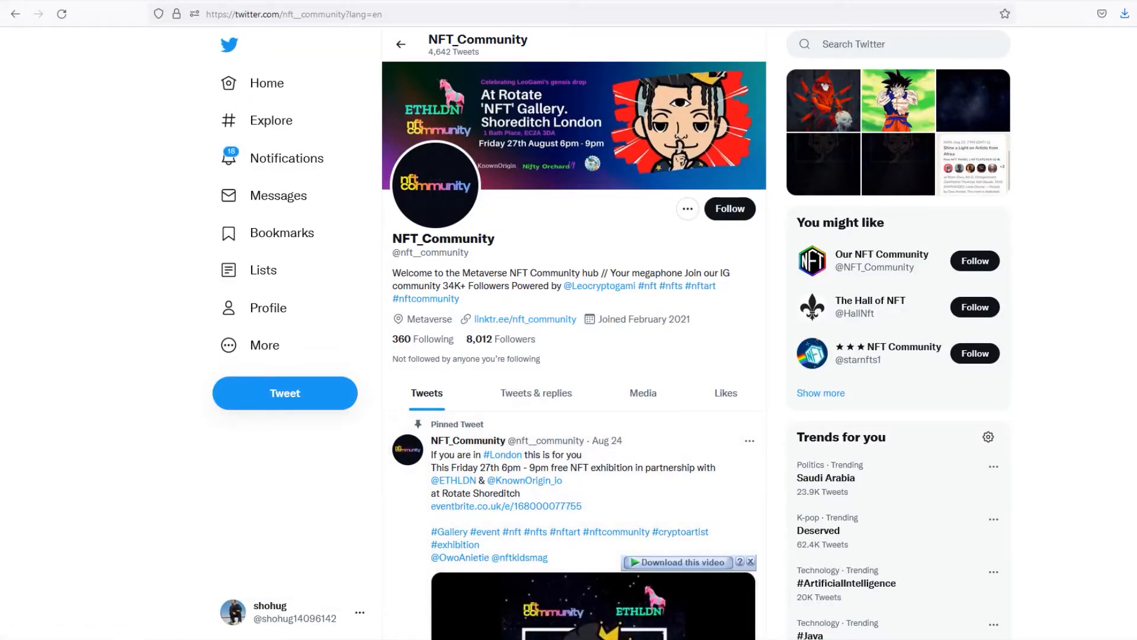
scroll(down, 3)
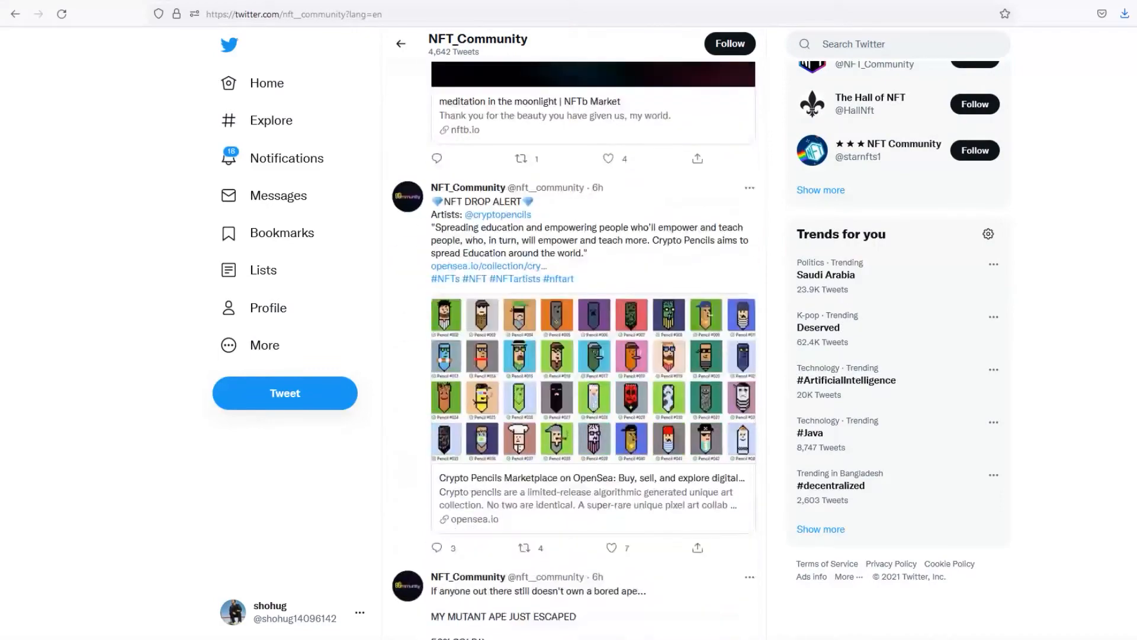
scroll(down, 3)
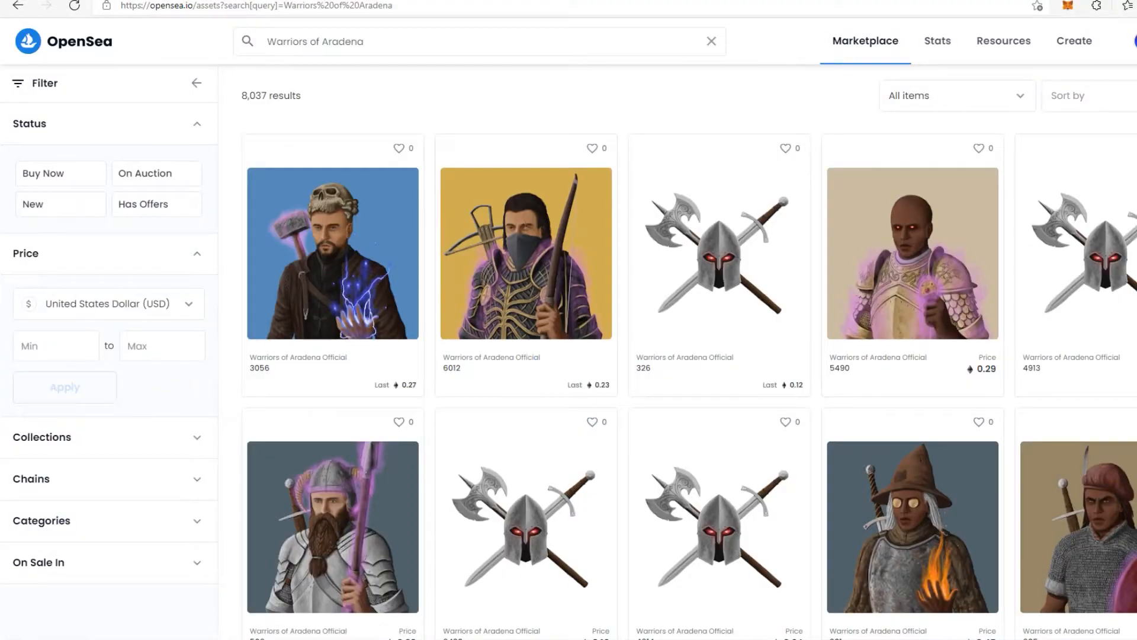
- Open warrior 1643's listing at 0.19 ETH and review its page and details
scroll(down, 3)
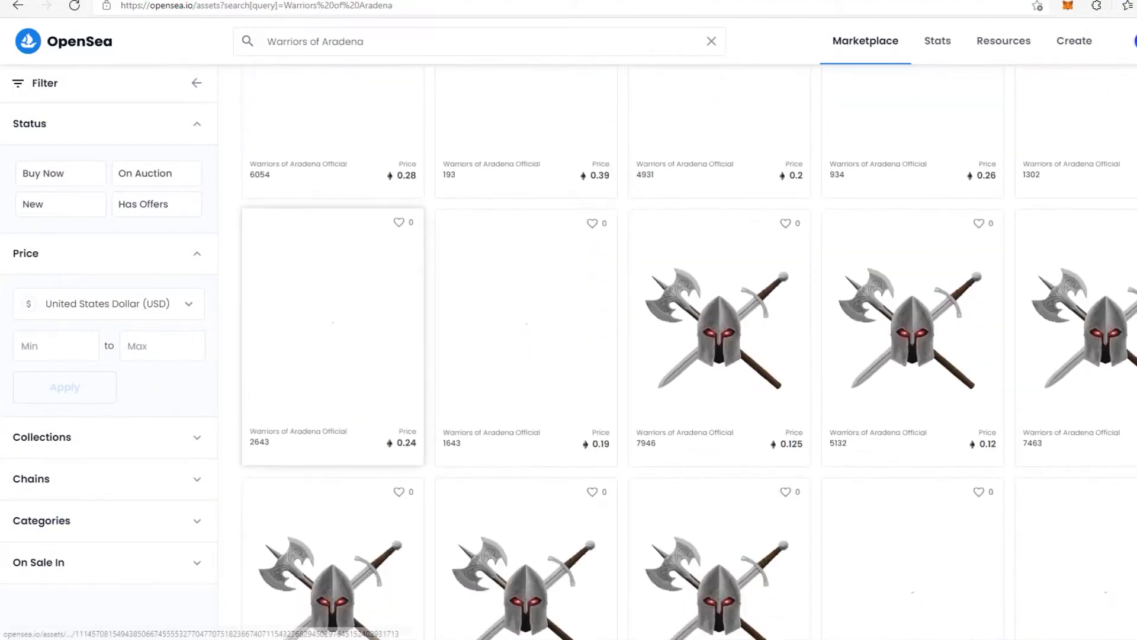
click(525, 327)
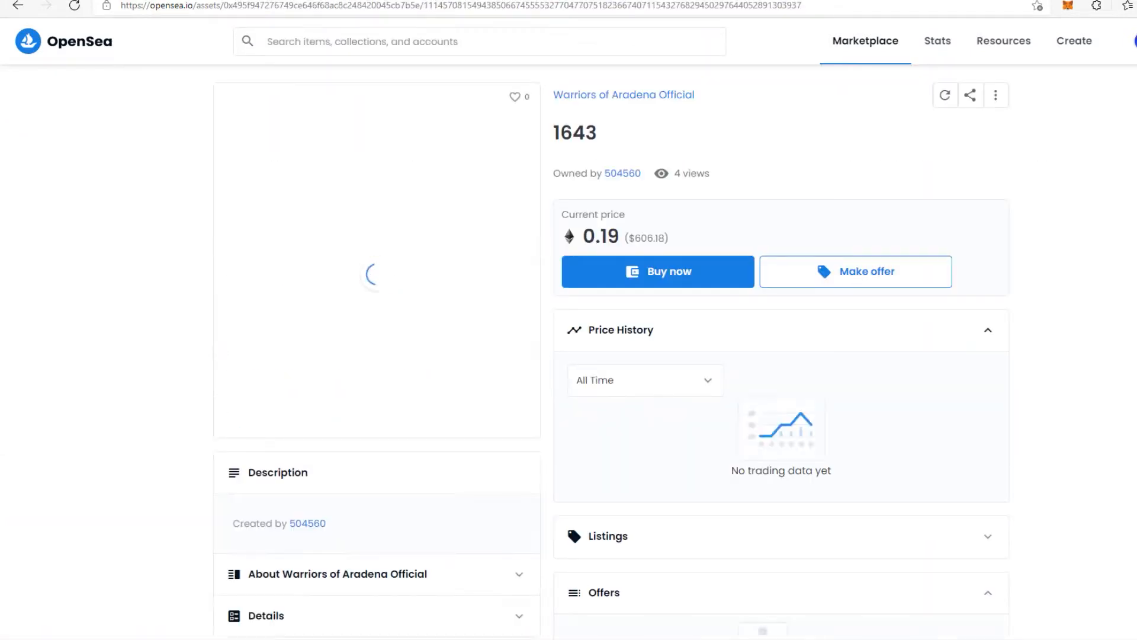
scroll(down, 3)
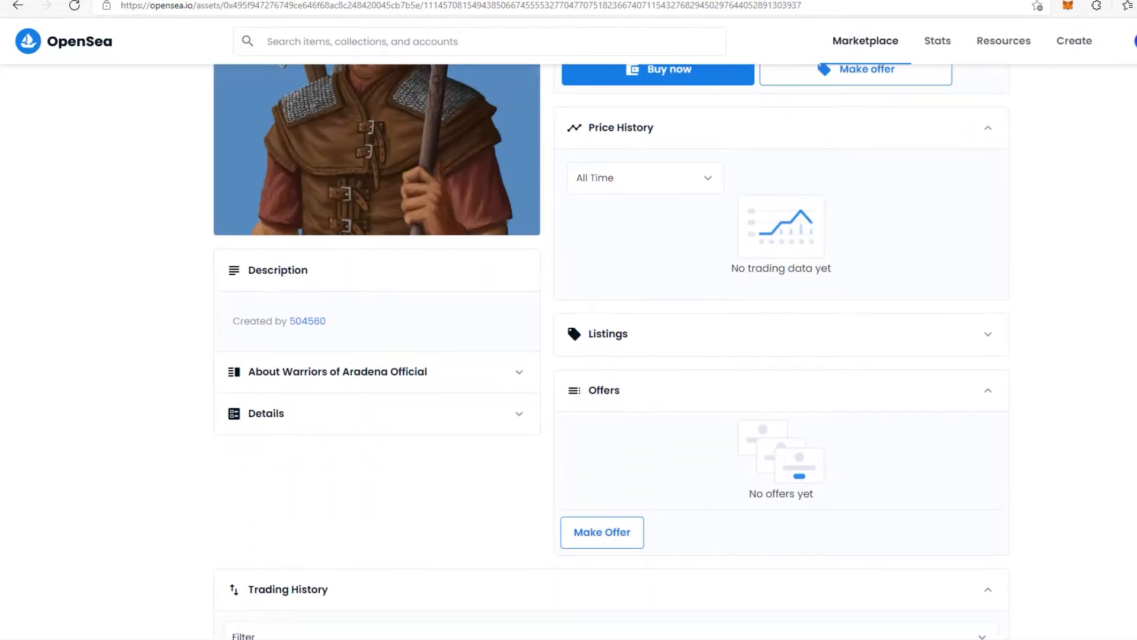
scroll(down, 3)
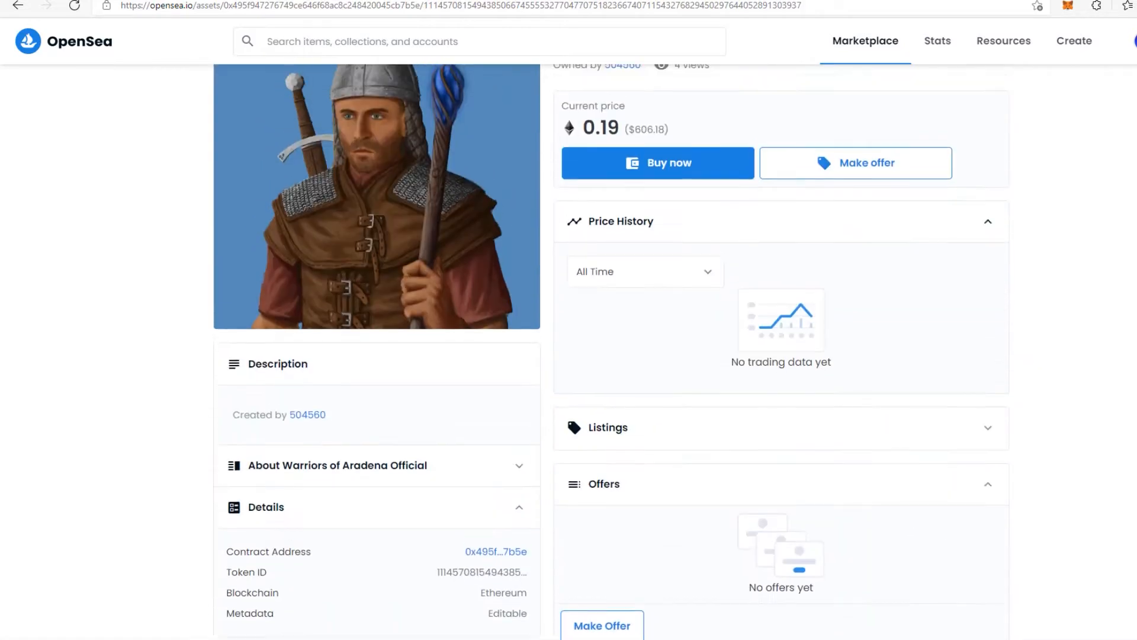
- Start buying warrior 1643 via Buy now and choose to connect an Ethereum wallet
click(657, 162)
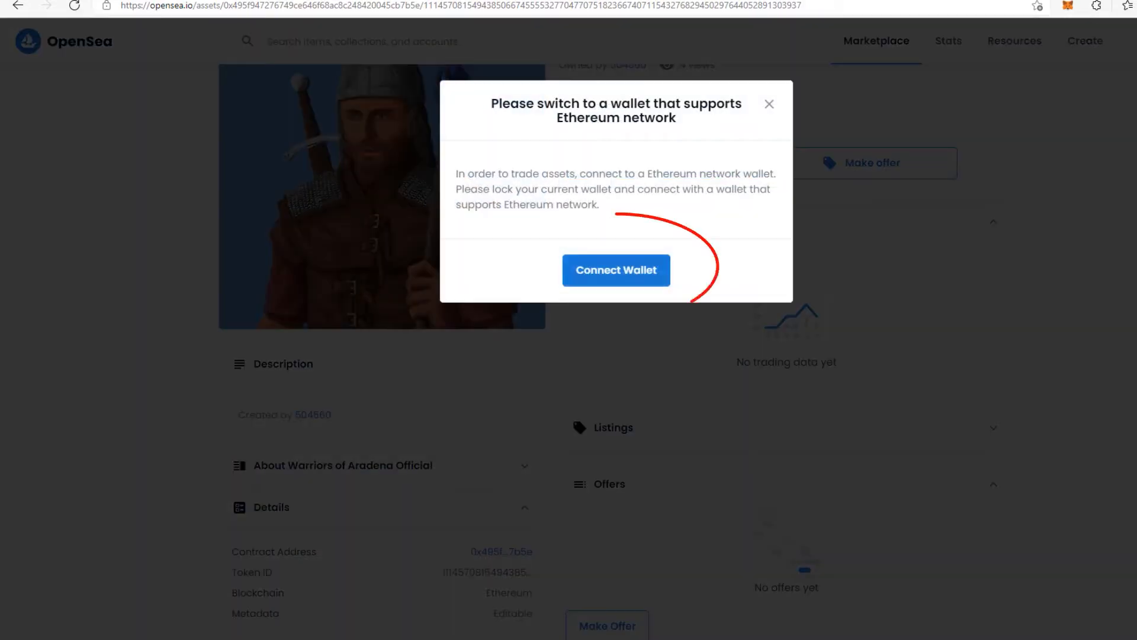
click(615, 270)
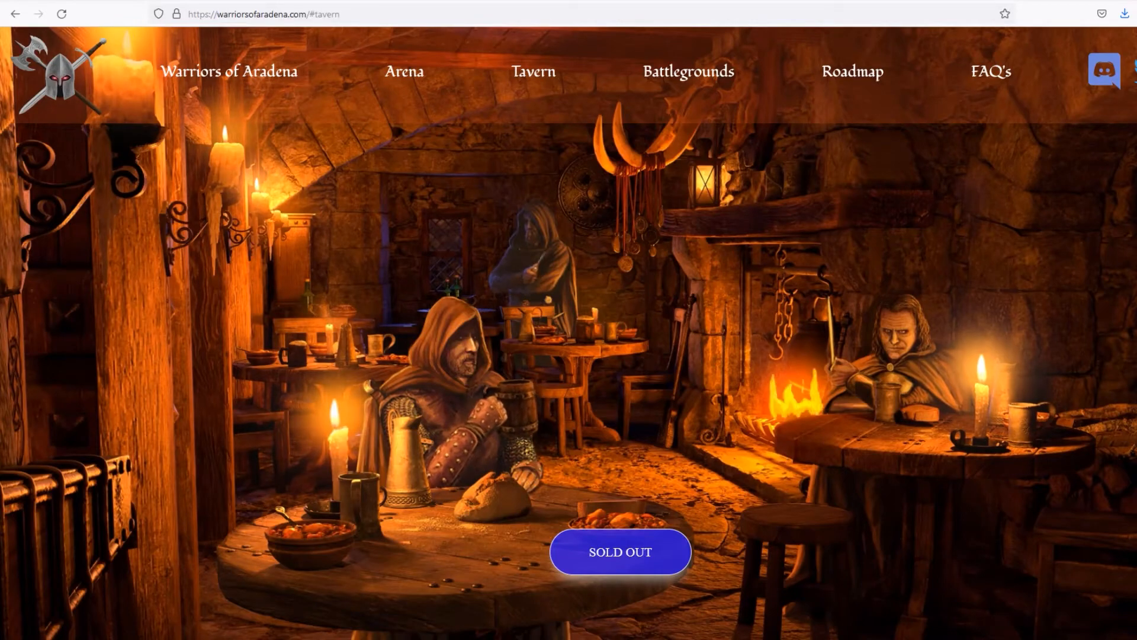
- Browse the Battle Arena and Tavern sections, then jump to Battlegrounds
scroll(down, 3)
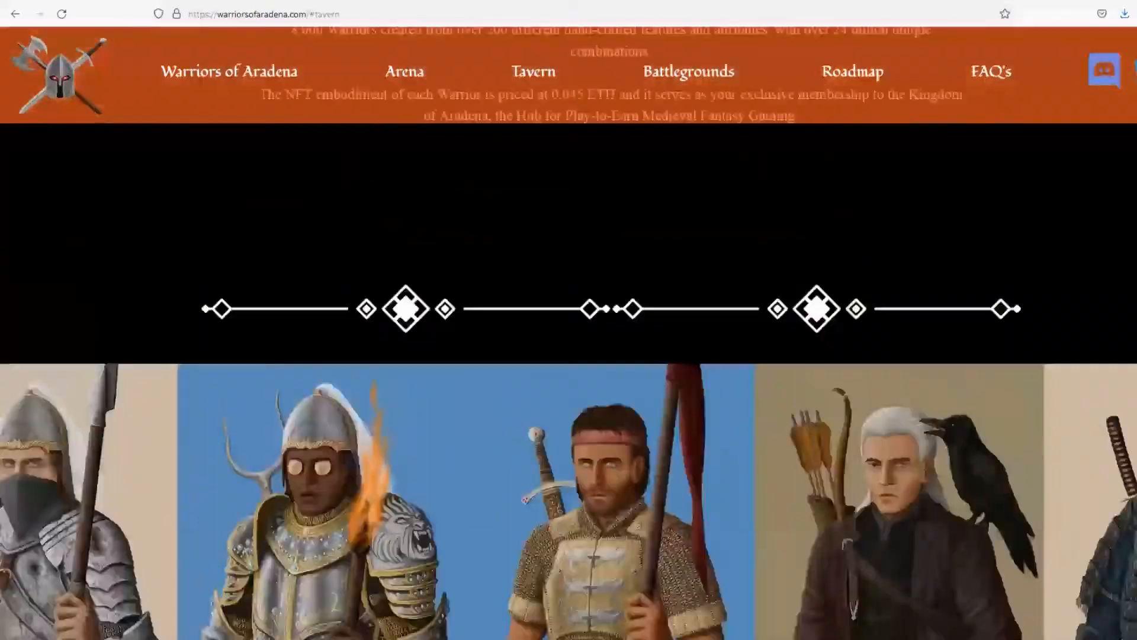
click(404, 71)
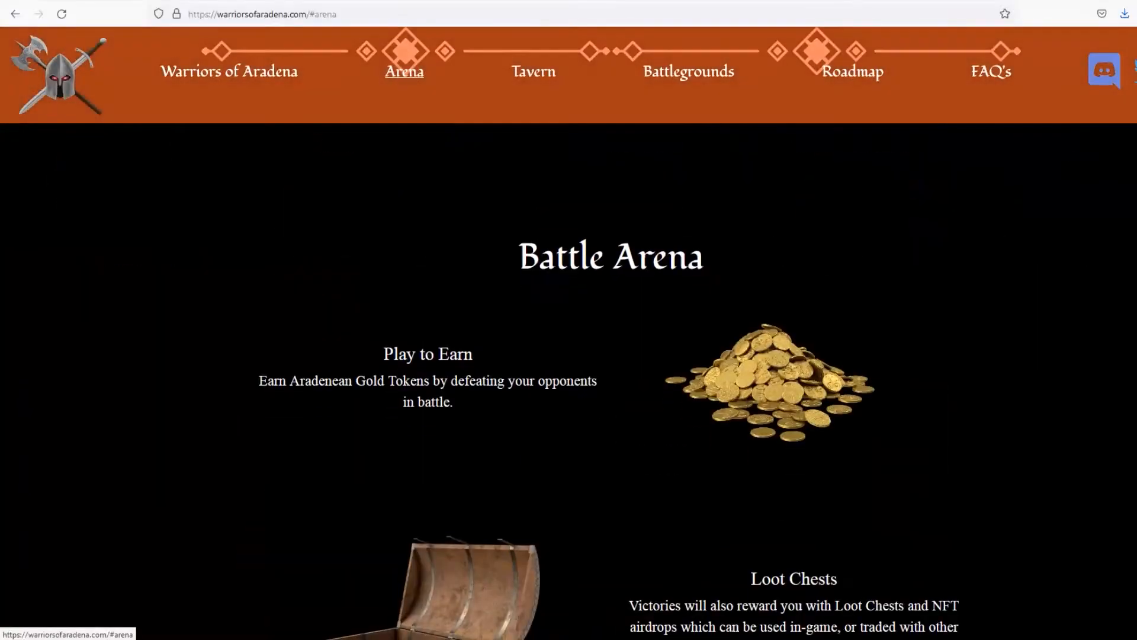
click(533, 72)
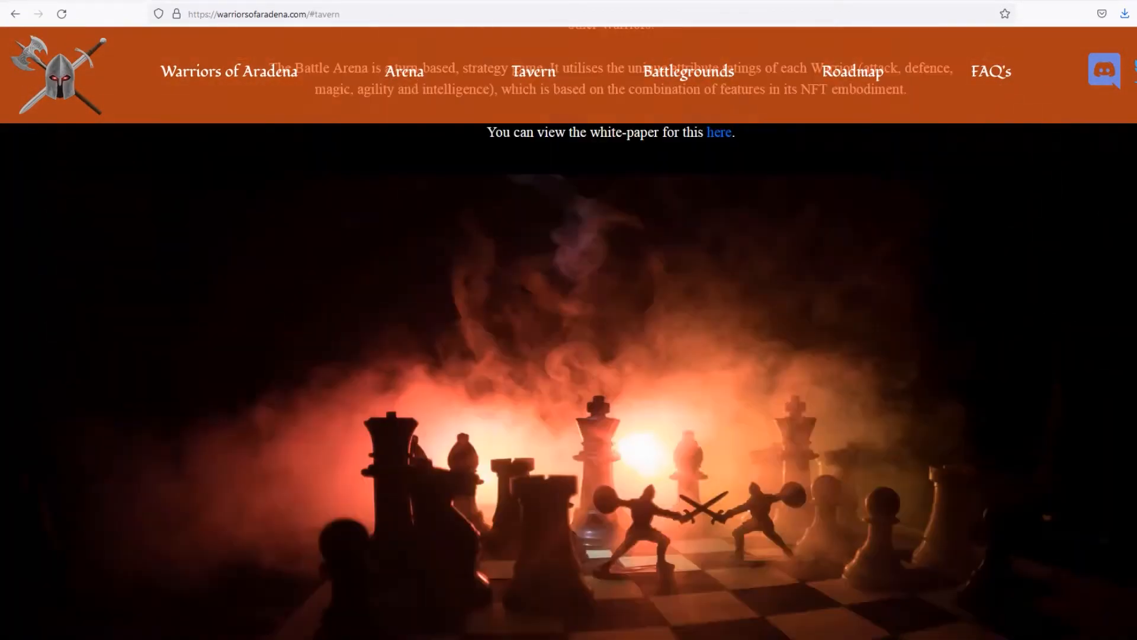
scroll(down, 3)
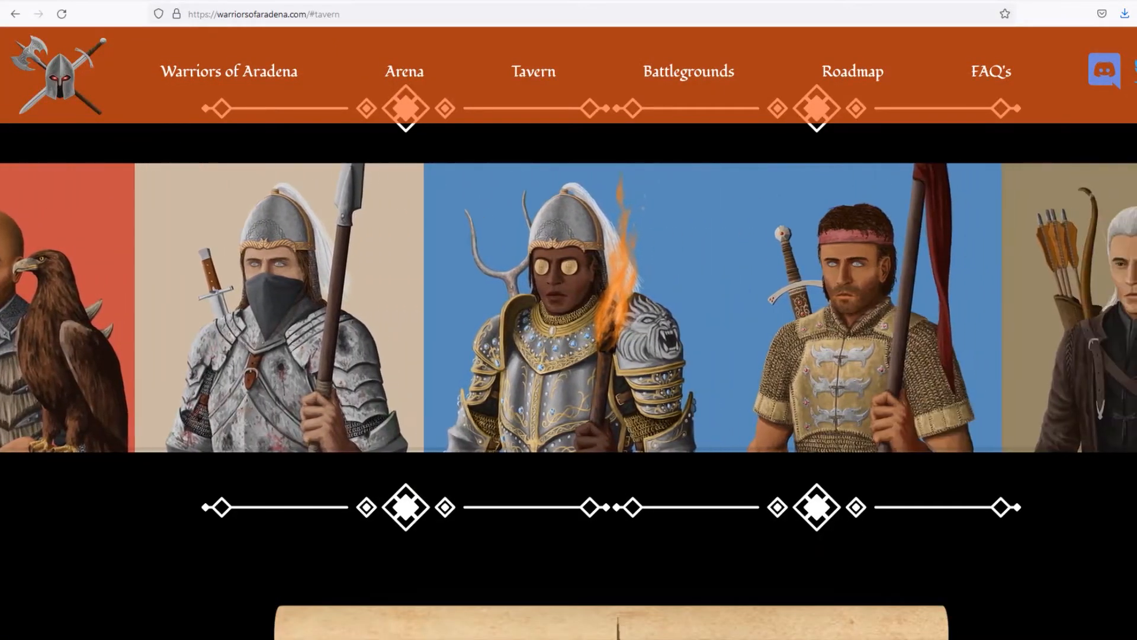
click(687, 71)
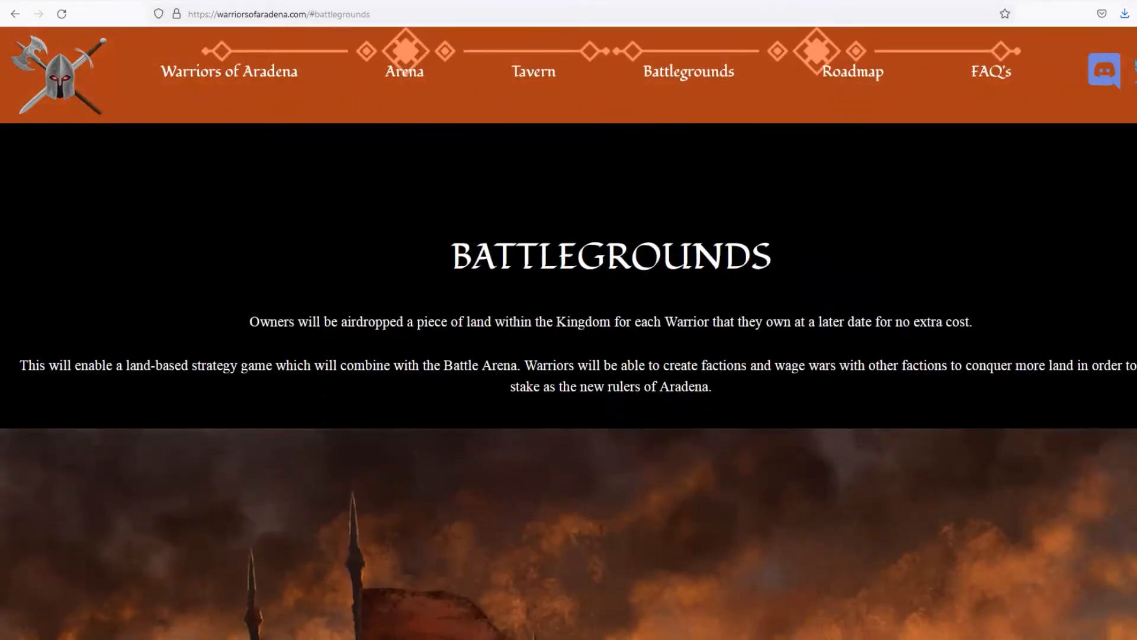
scroll(down, 3)
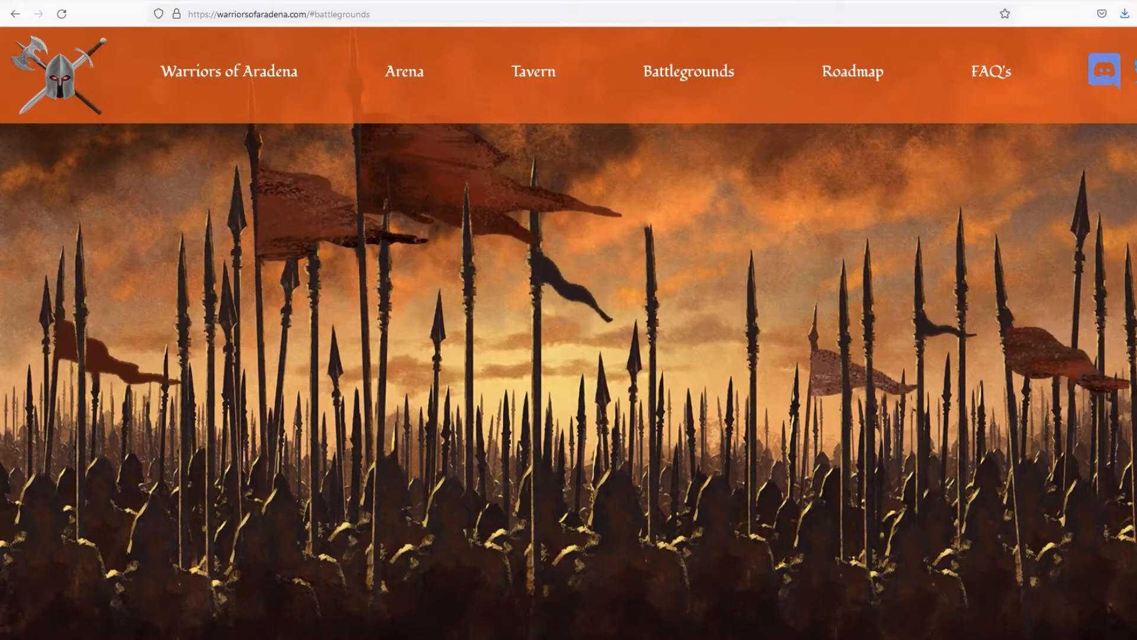
- Return to the Battle Arena section, scroll through it, and revisit the Battlegrounds section
click(533, 71)
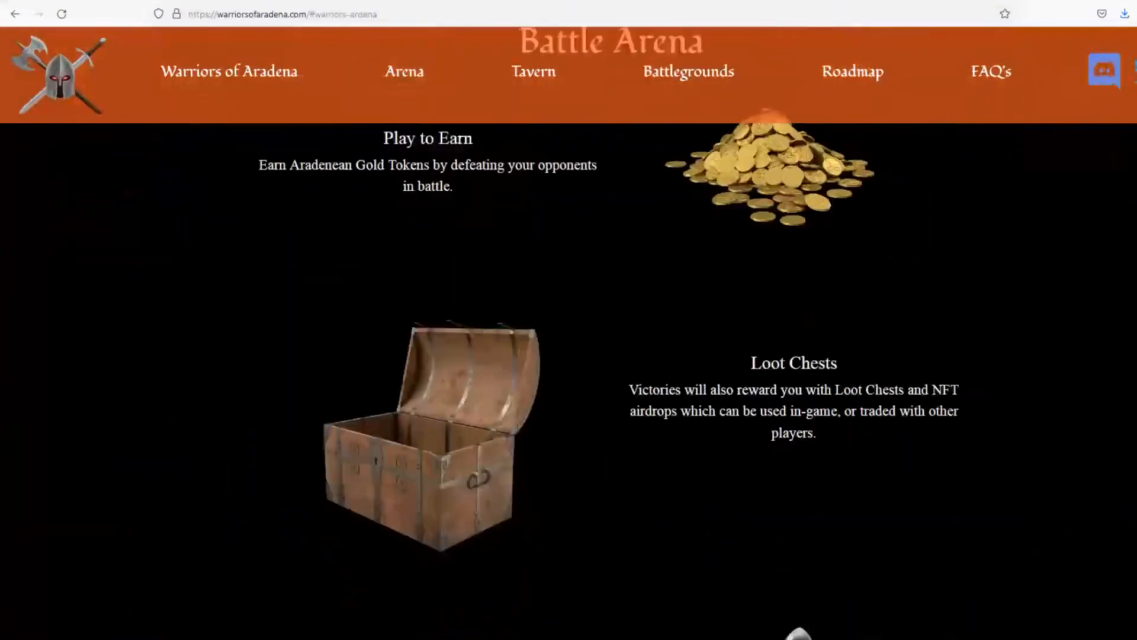
scroll(down, 3)
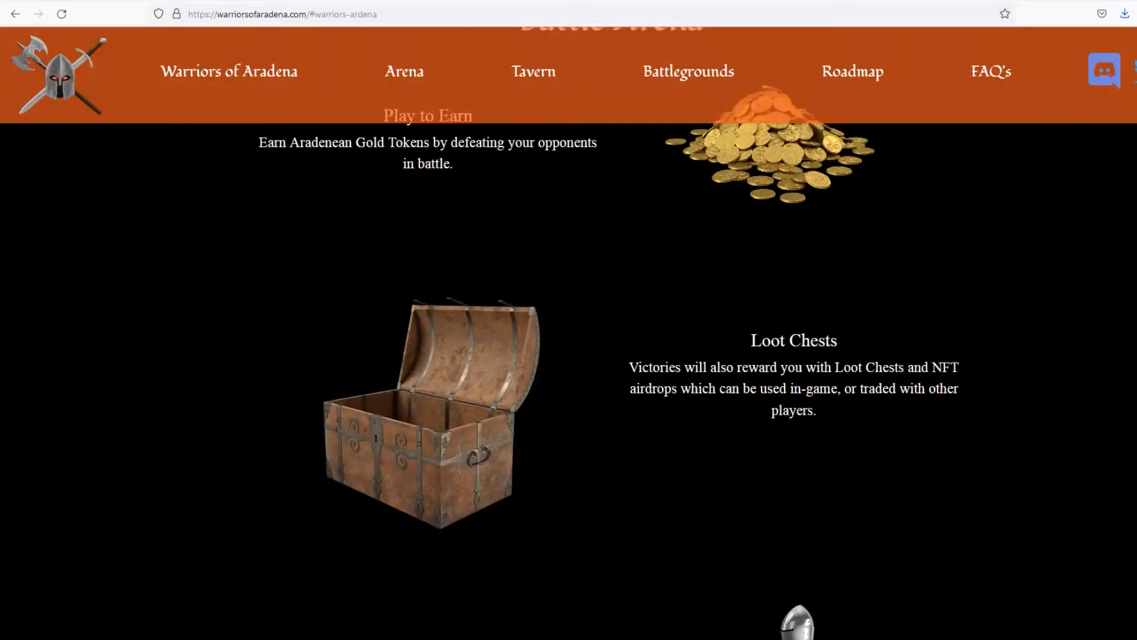
scroll(down, 3)
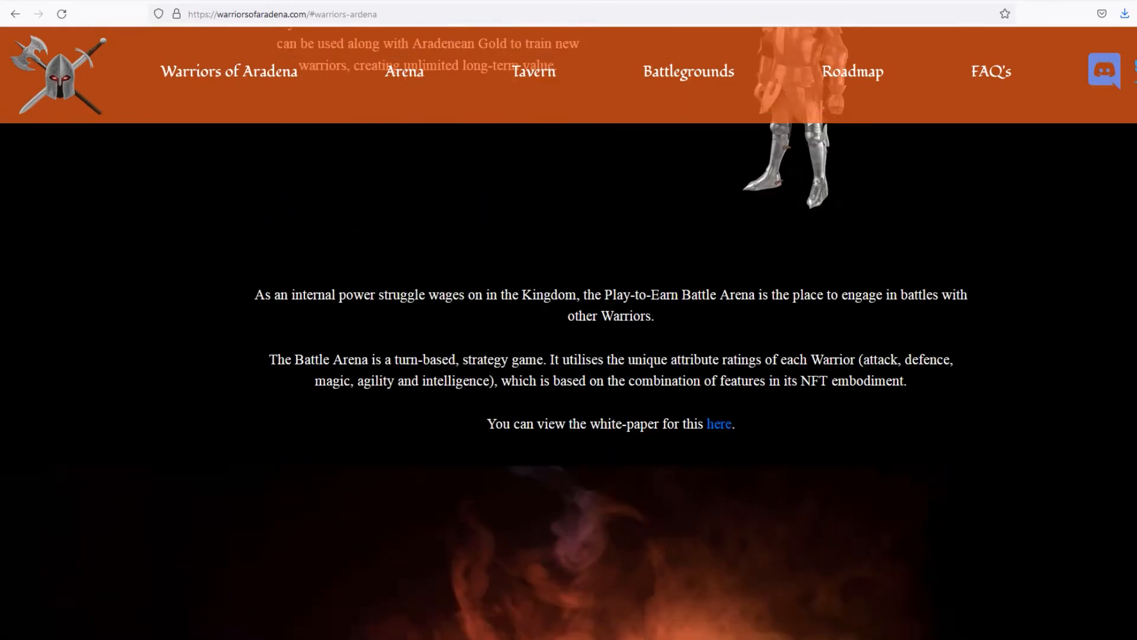
scroll(down, 3)
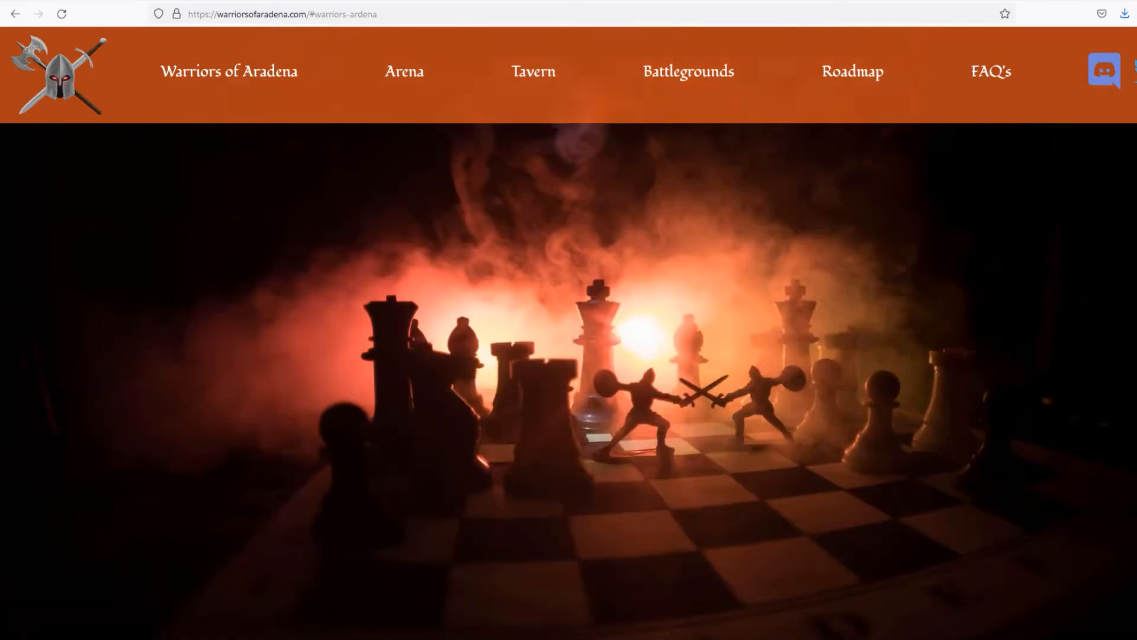
scroll(down, 3)
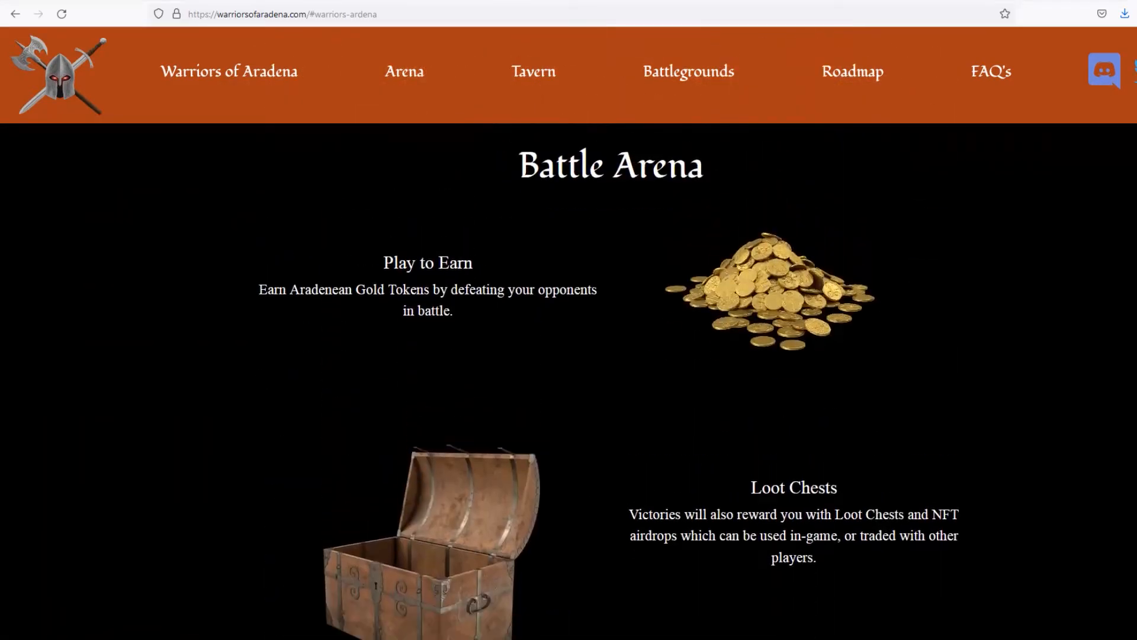
click(687, 71)
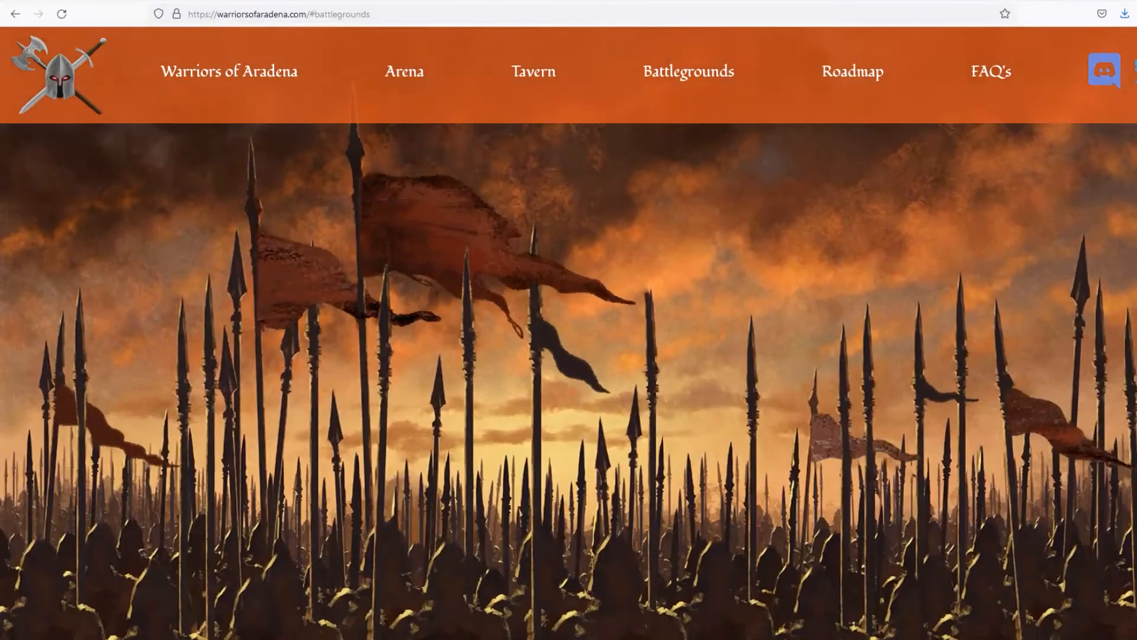
scroll(down, 3)
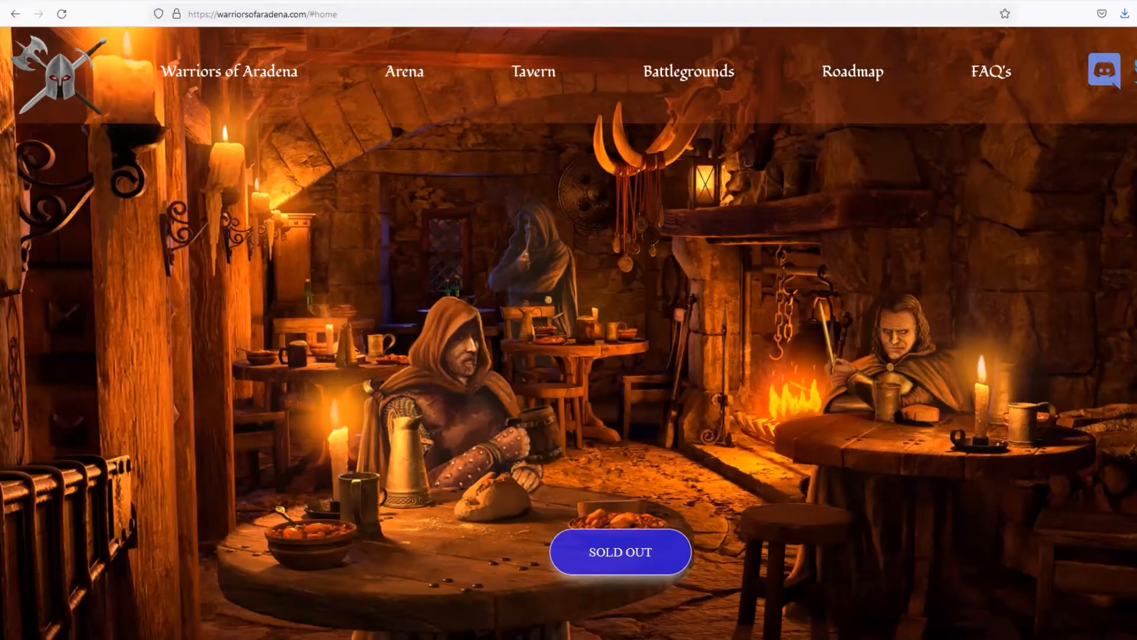
- View the roadmap milestones from Tavern Initiated at 0% to Play-to-Earn Initiated at 75%
click(852, 71)
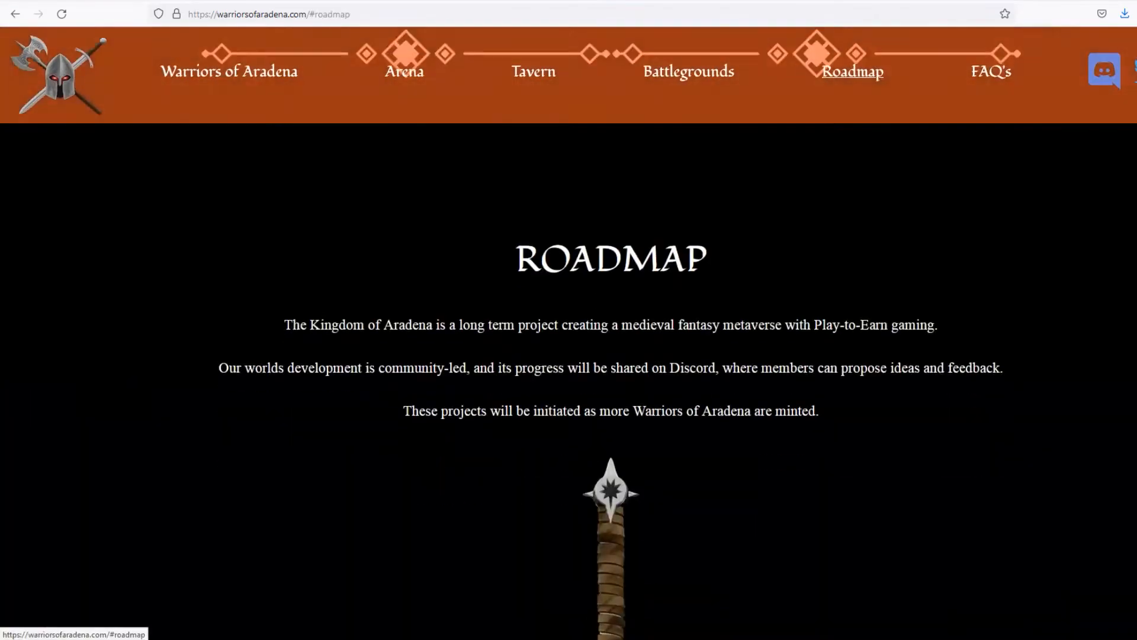
scroll(down, 3)
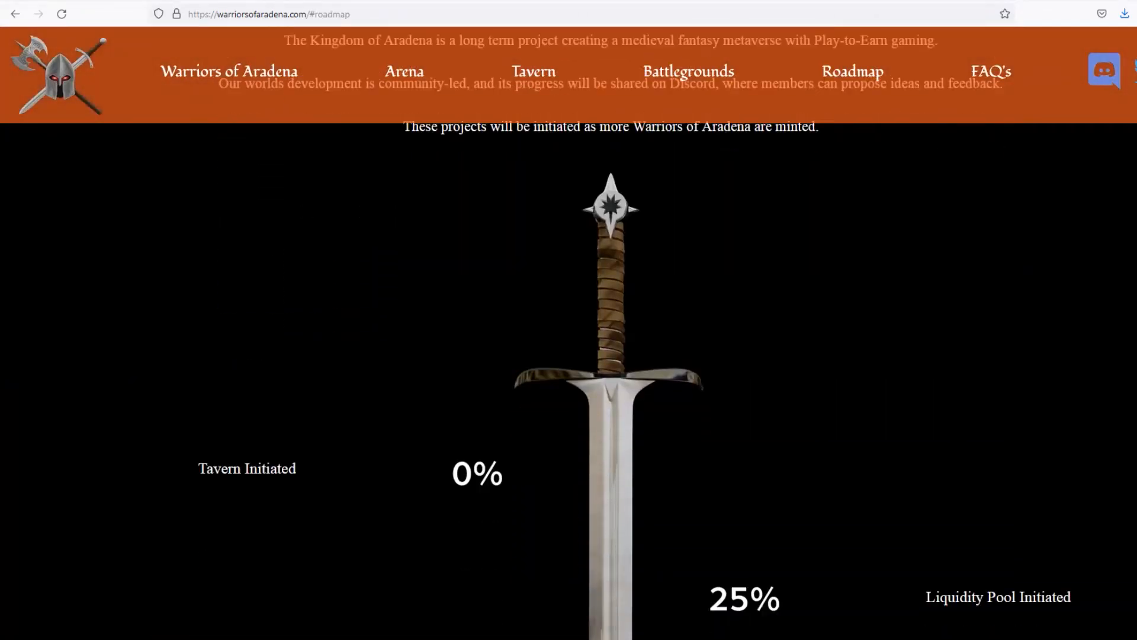
scroll(down, 3)
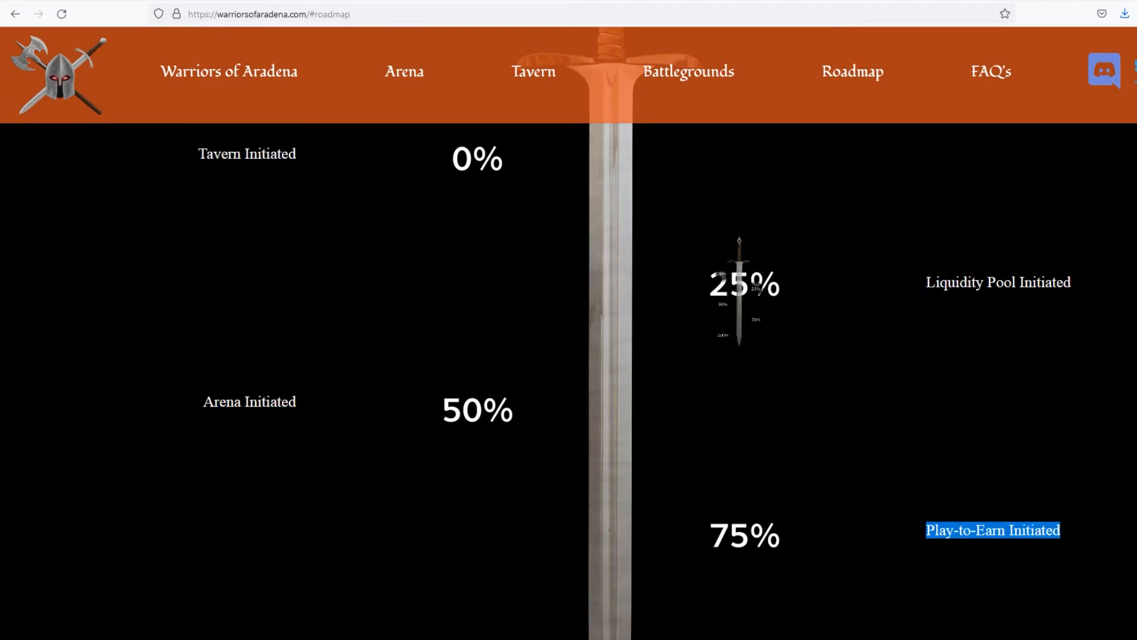
scroll(down, 3)
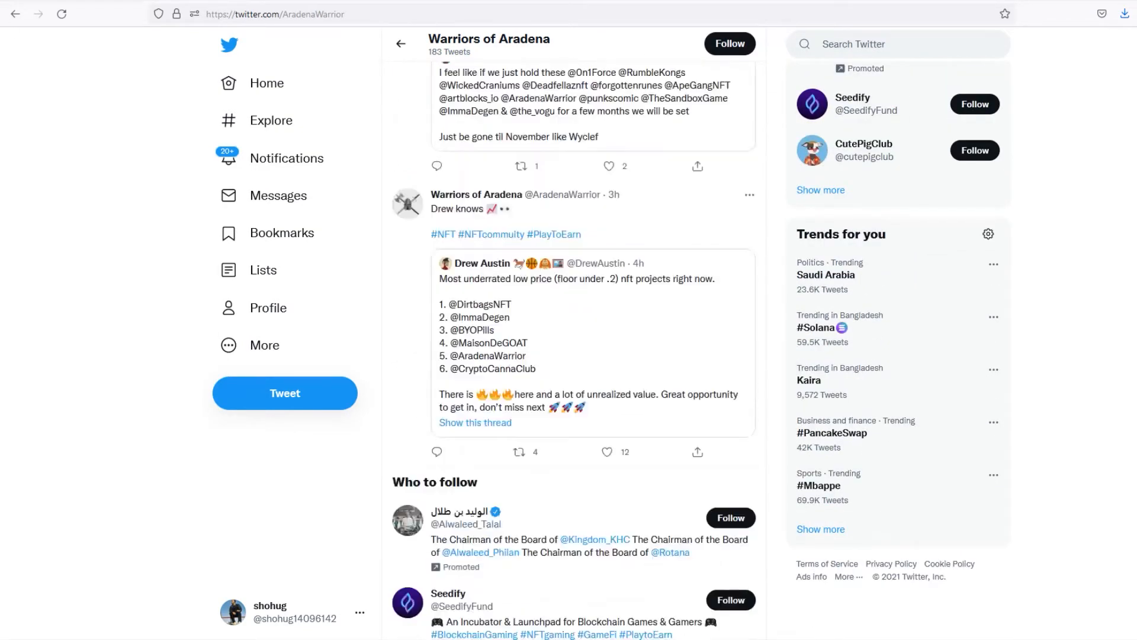
scroll(down, 3)
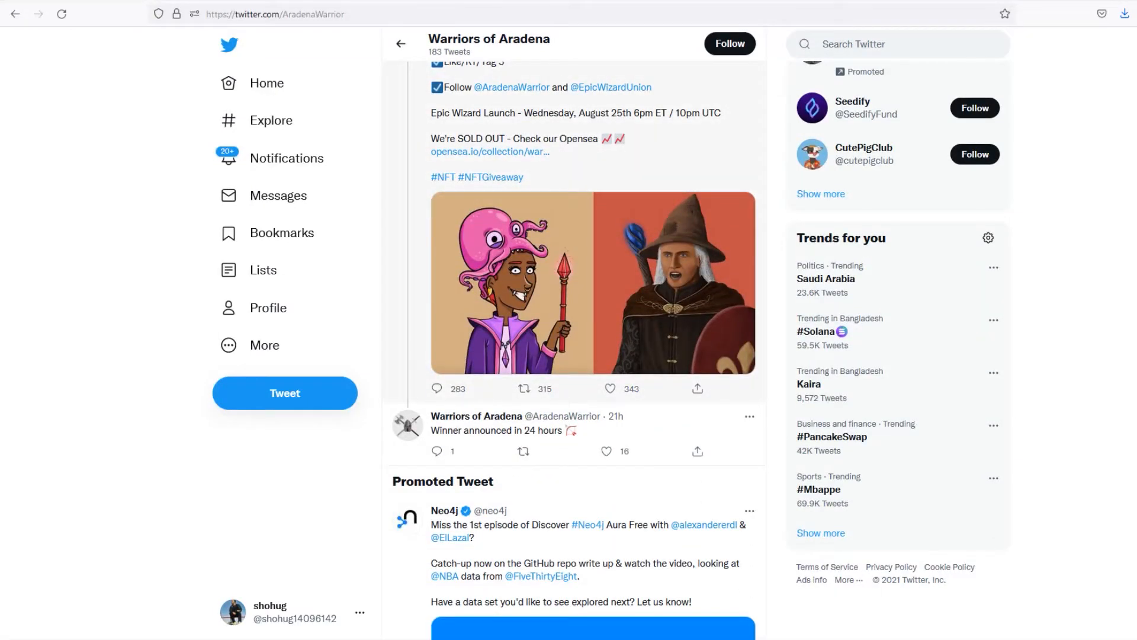
drag(434, 113, 678, 113)
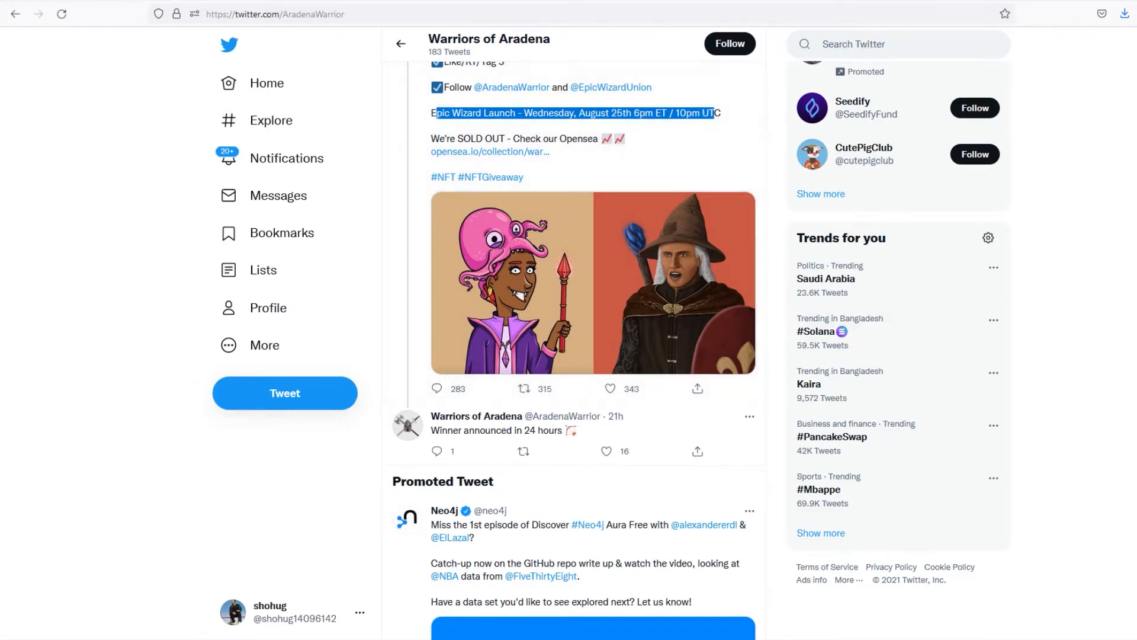
scroll(down, 3)
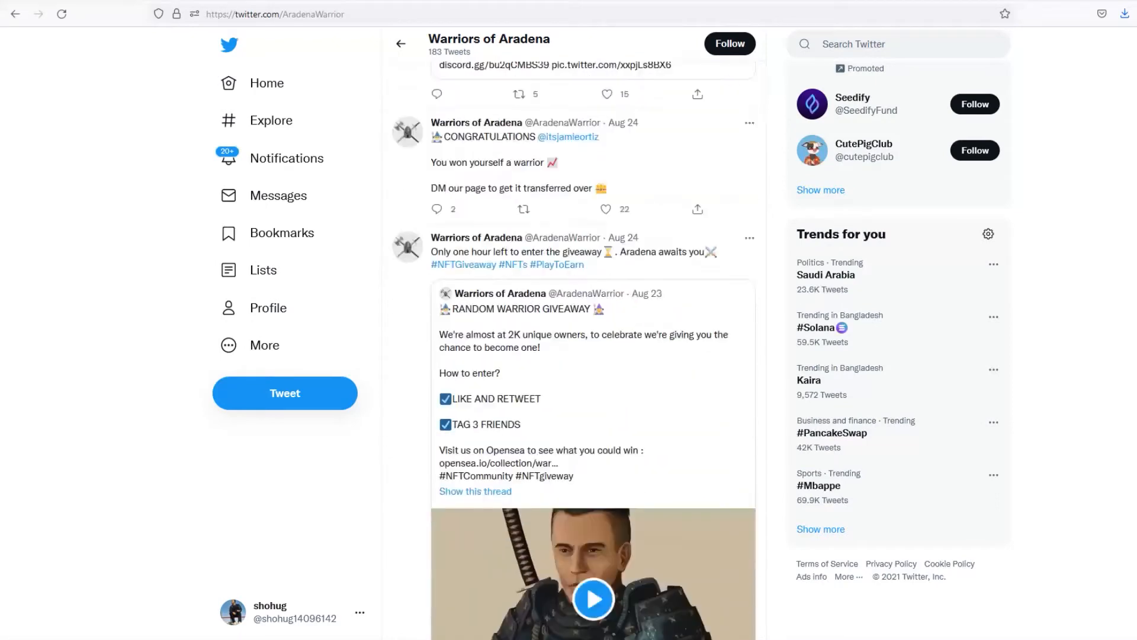
scroll(down, 3)
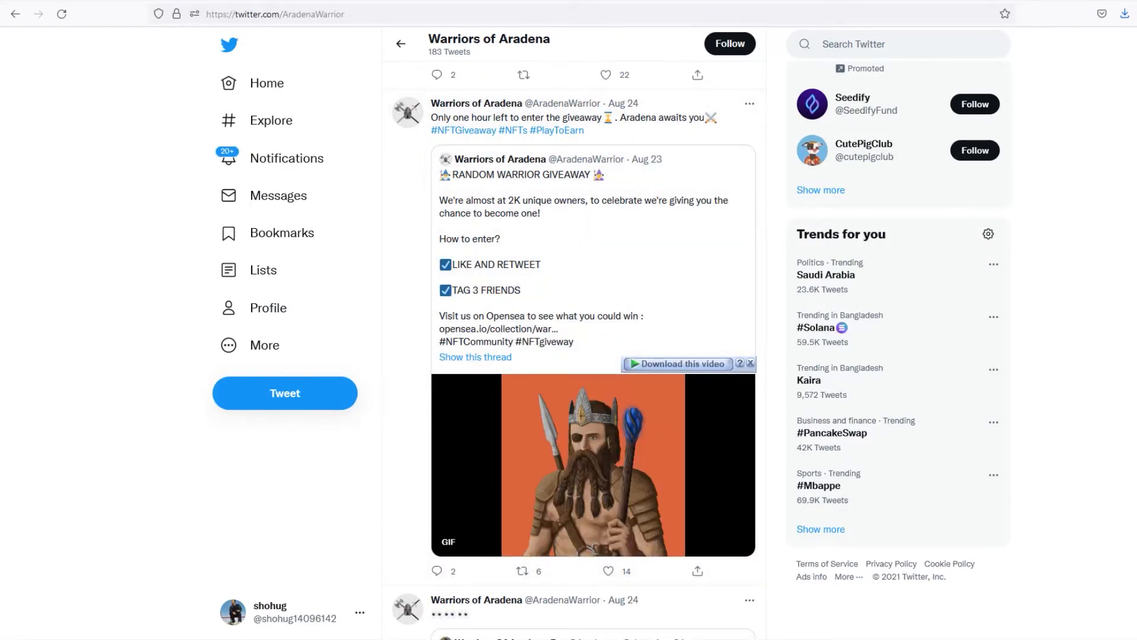
- Continue scrolling through the account's giveaway and sales tweets
scroll(down, 3)
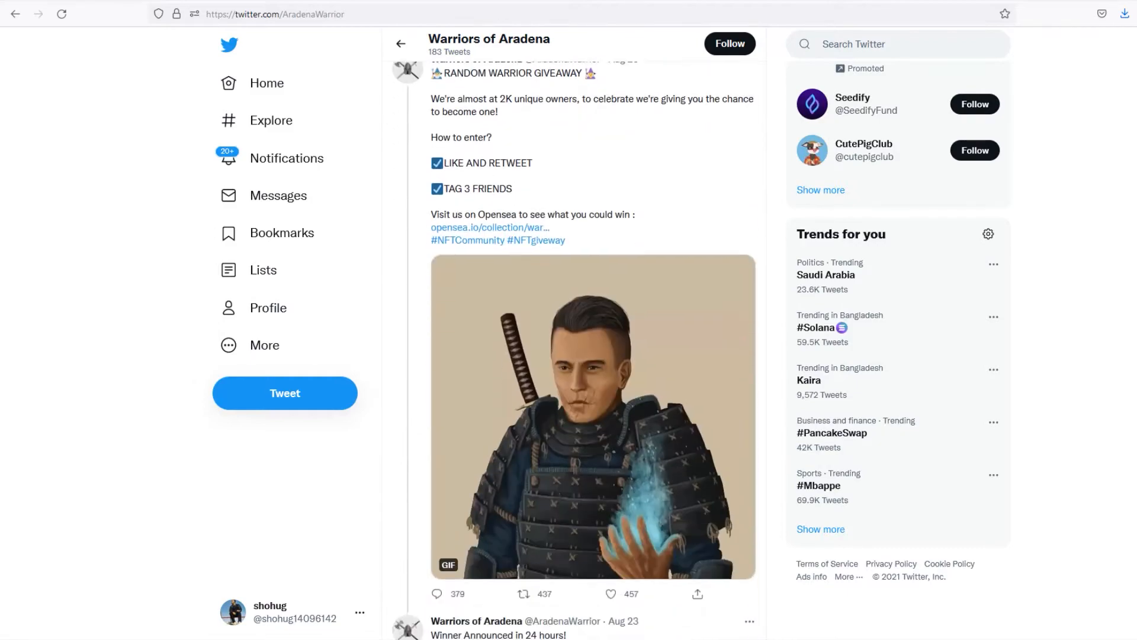
scroll(down, 3)
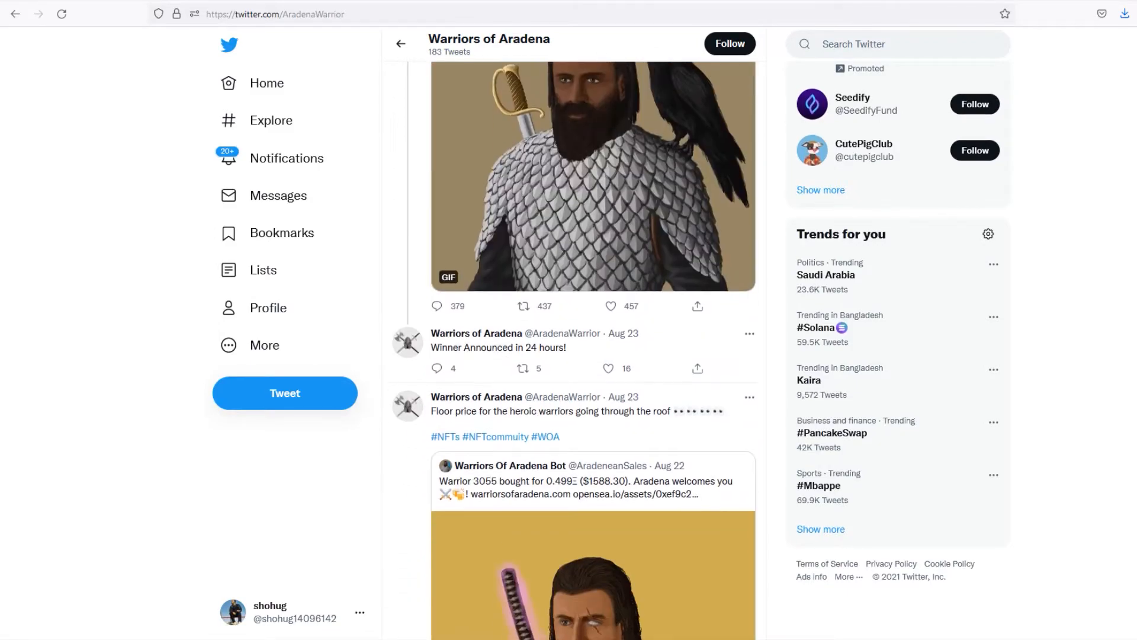
scroll(down, 3)
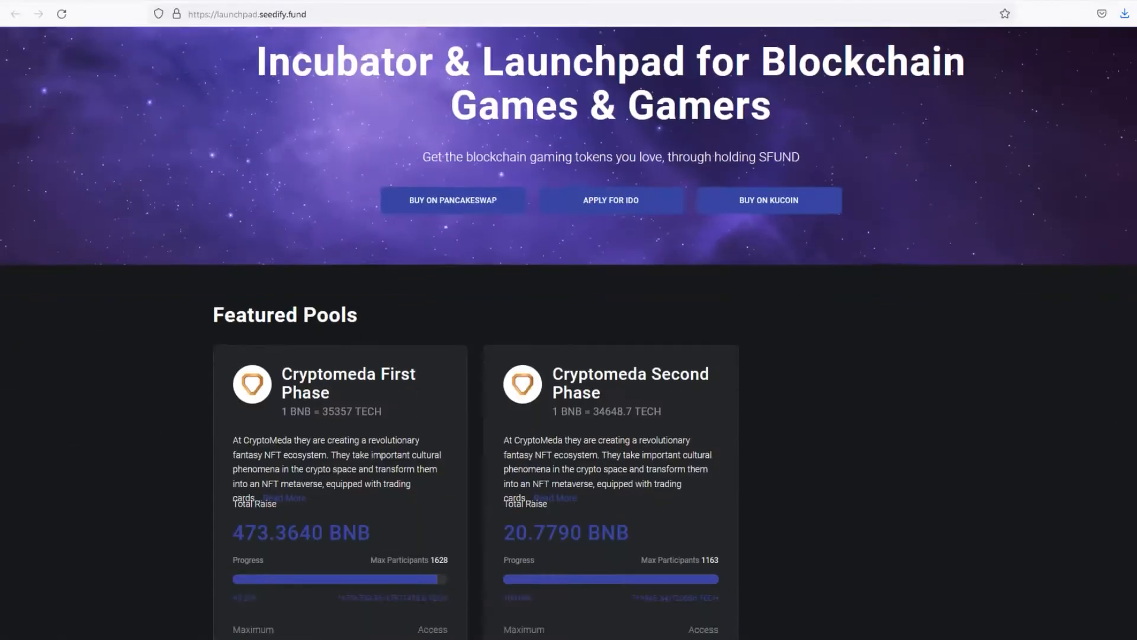
scroll(down, 3)
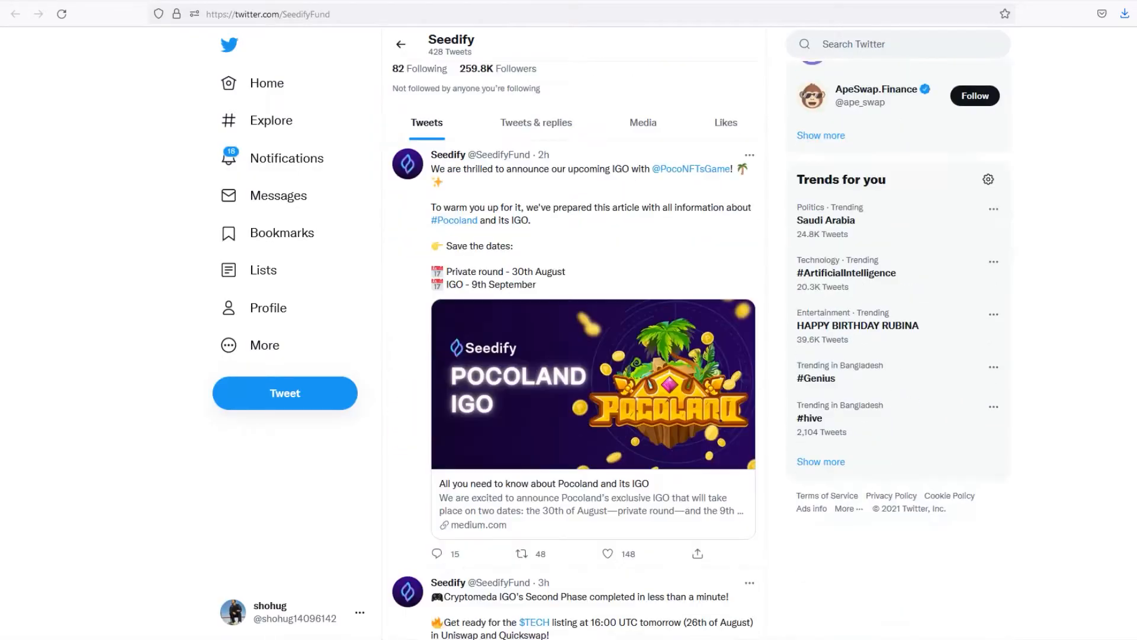
scroll(down, 3)
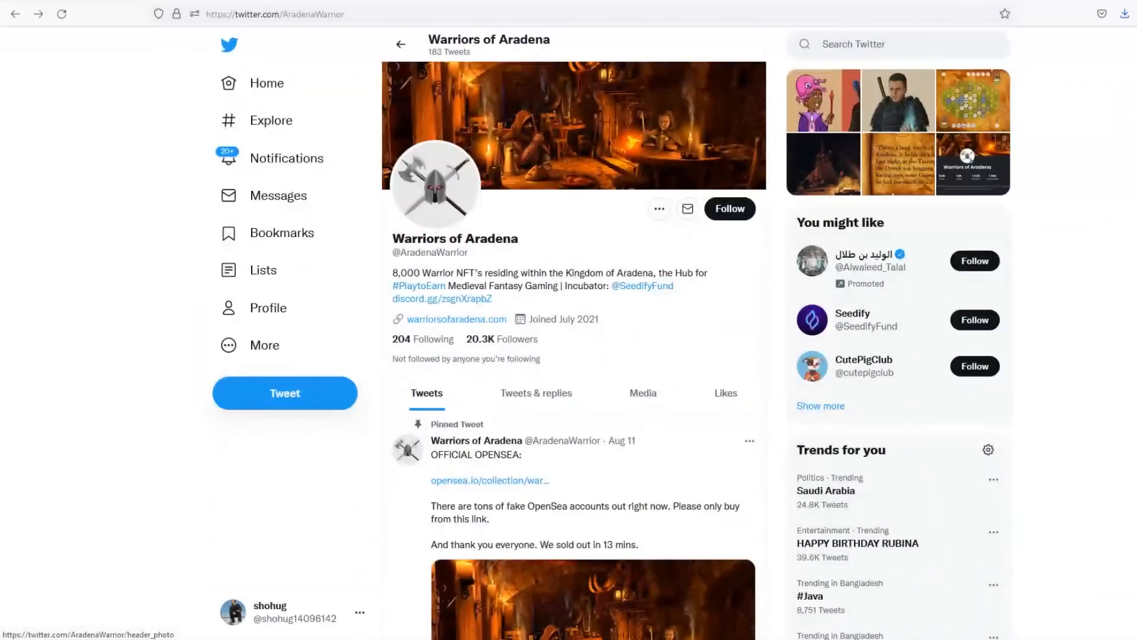
double_click(414, 238)
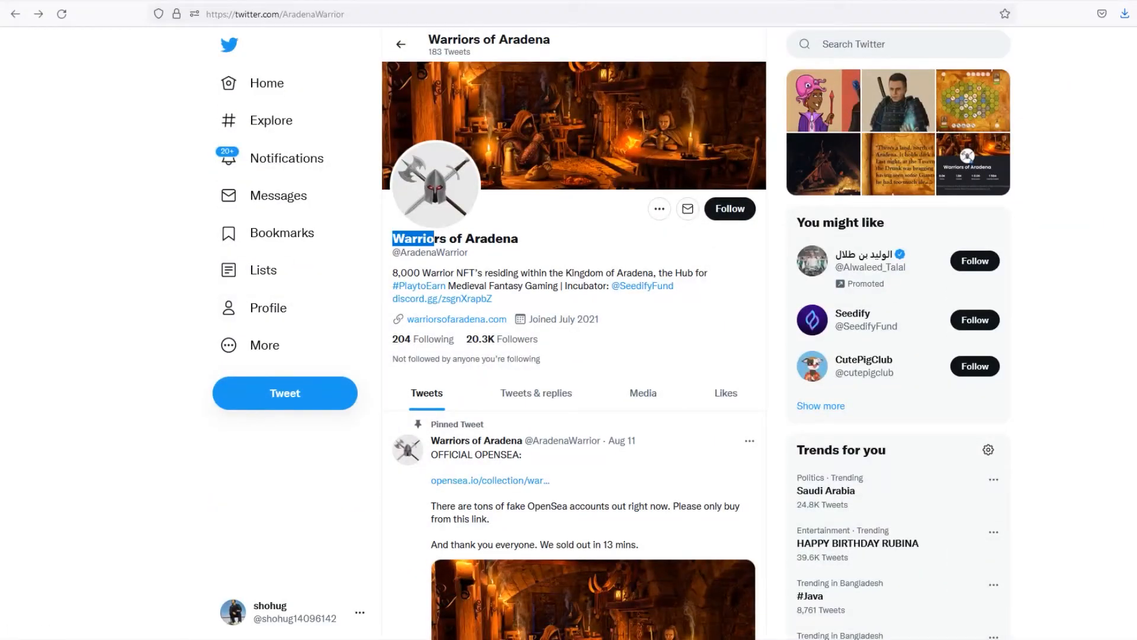
double_click(455, 238)
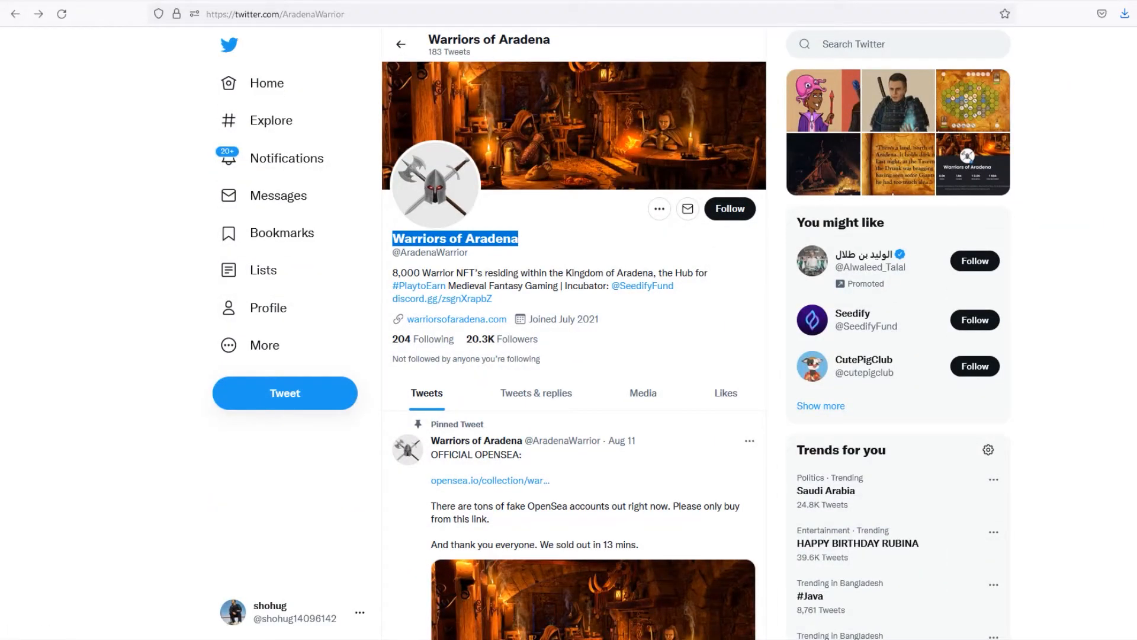
scroll(down, 3)
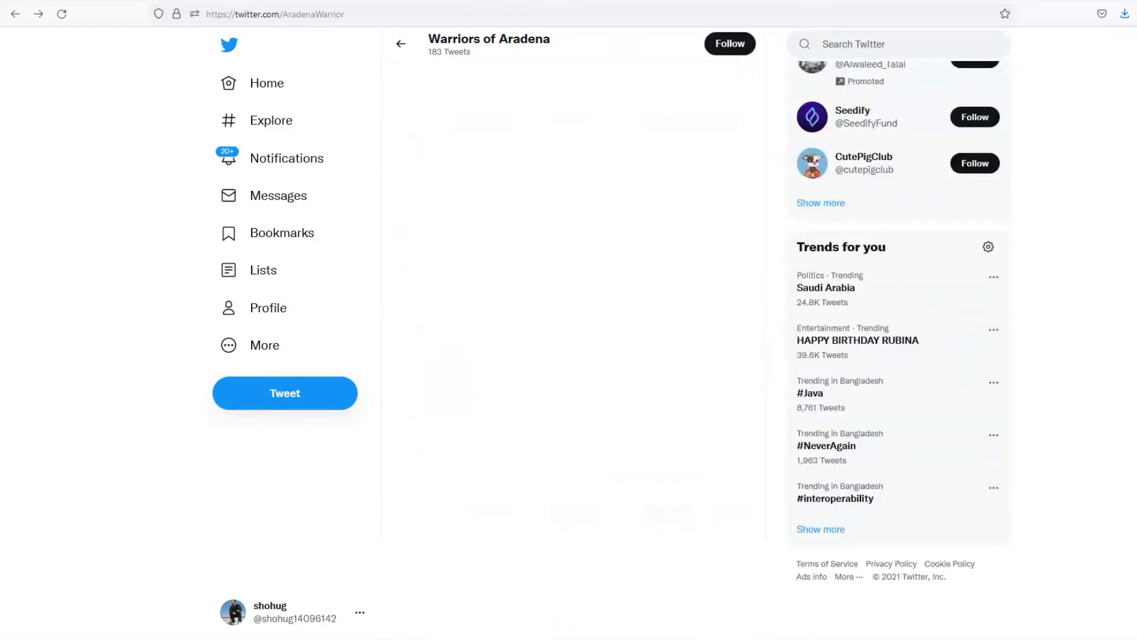
click(852, 110)
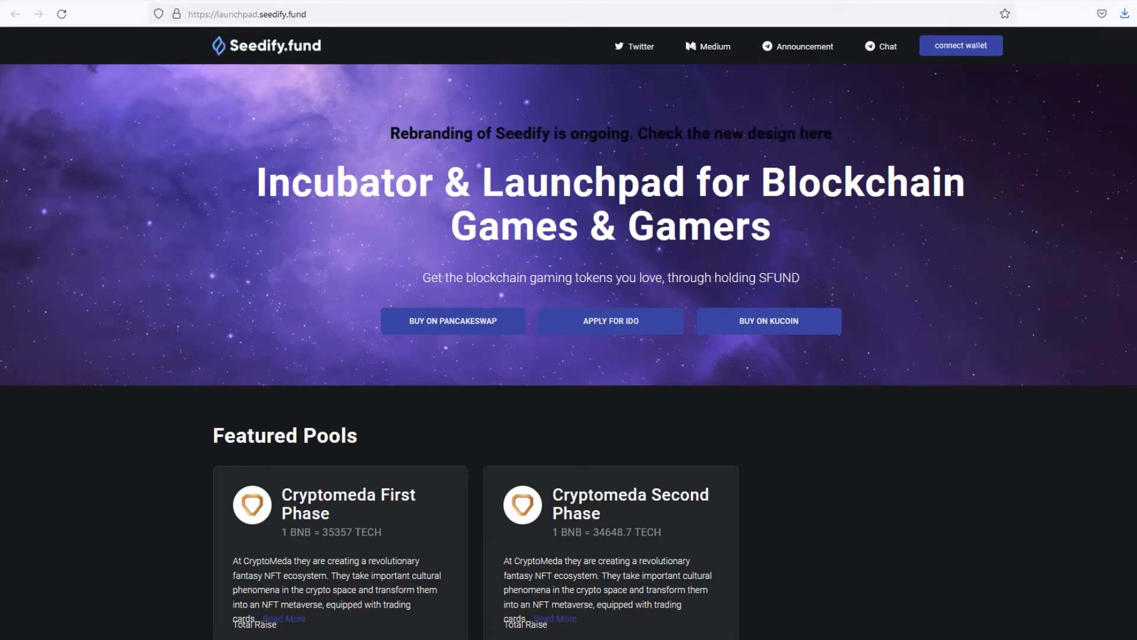
- Scroll through Seedify launchpad's Featured Cryptomeda Pools and Completed Pools, then back up
scroll(down, 3)
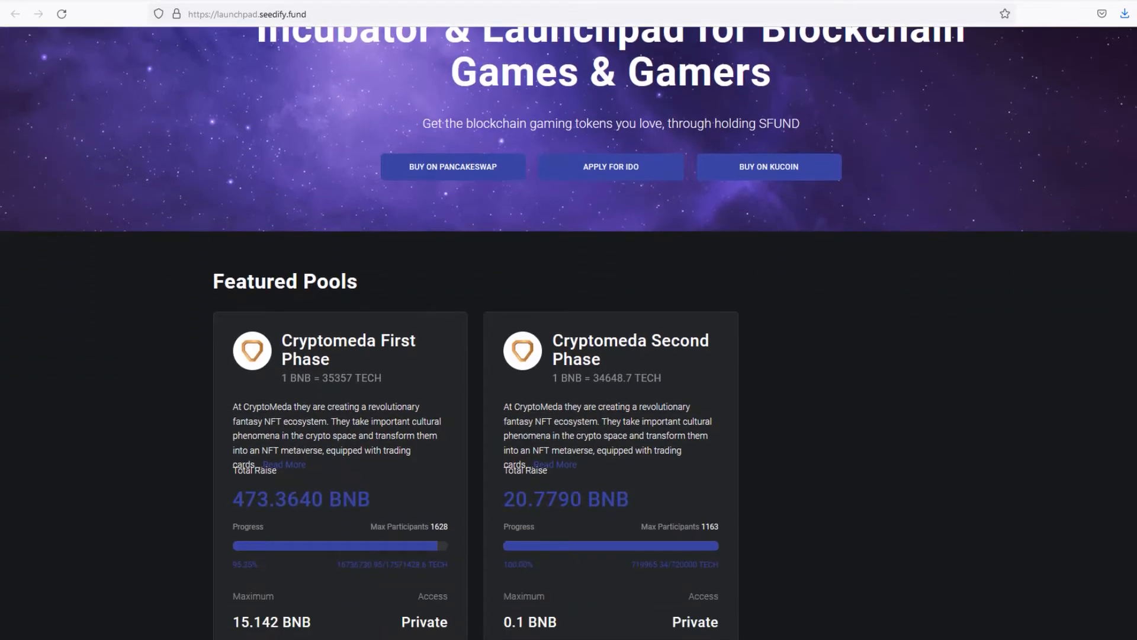
scroll(down, 3)
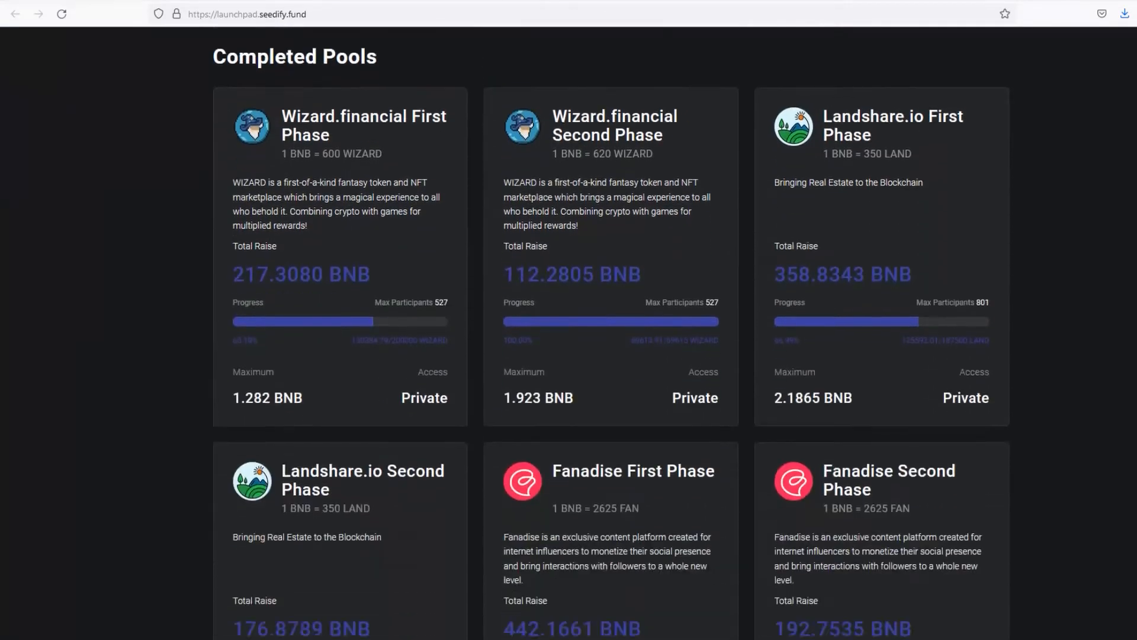
scroll(down, 3)
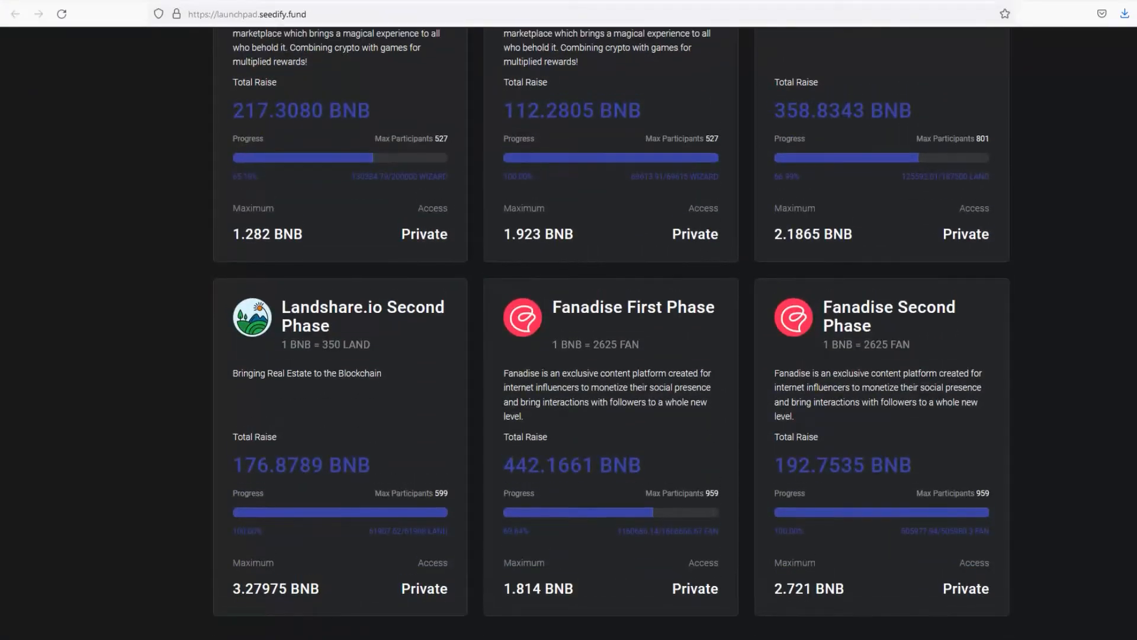
scroll(up, 3)
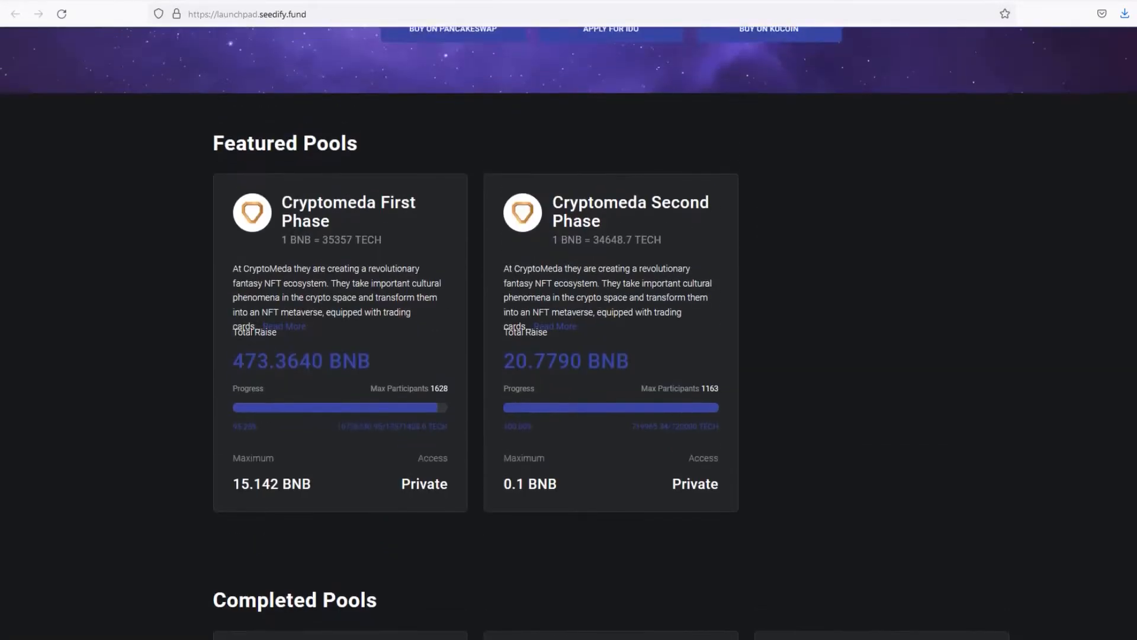
scroll(up, 3)
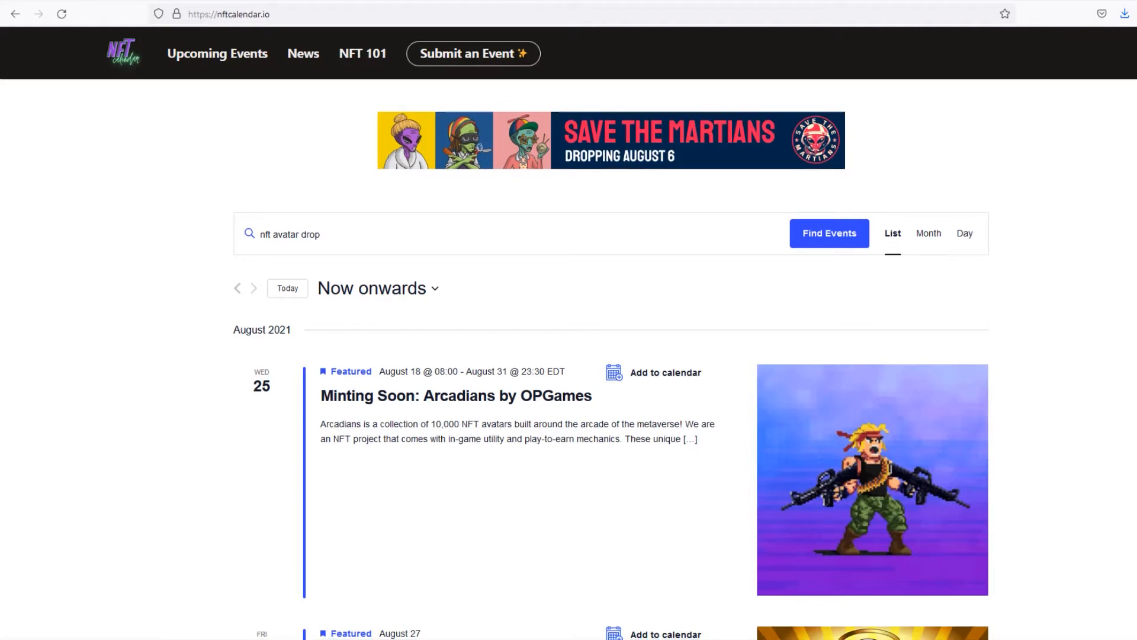
- Open the Roxel Alpha MONSTER DROP event page from the nftcalendar.io event list
scroll(down, 3)
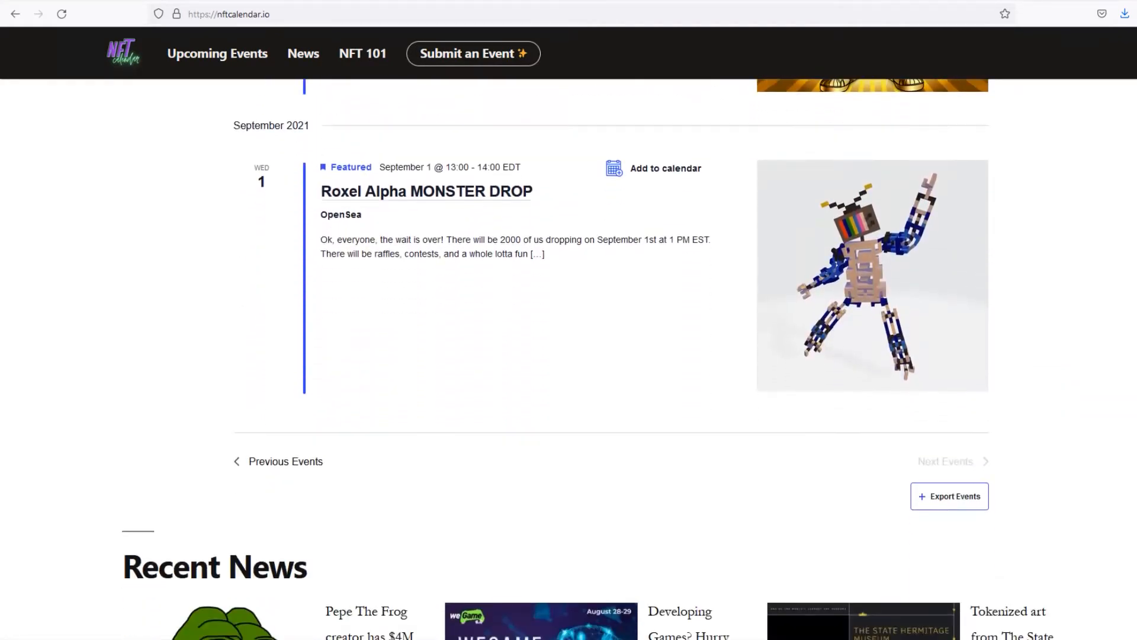
click(426, 192)
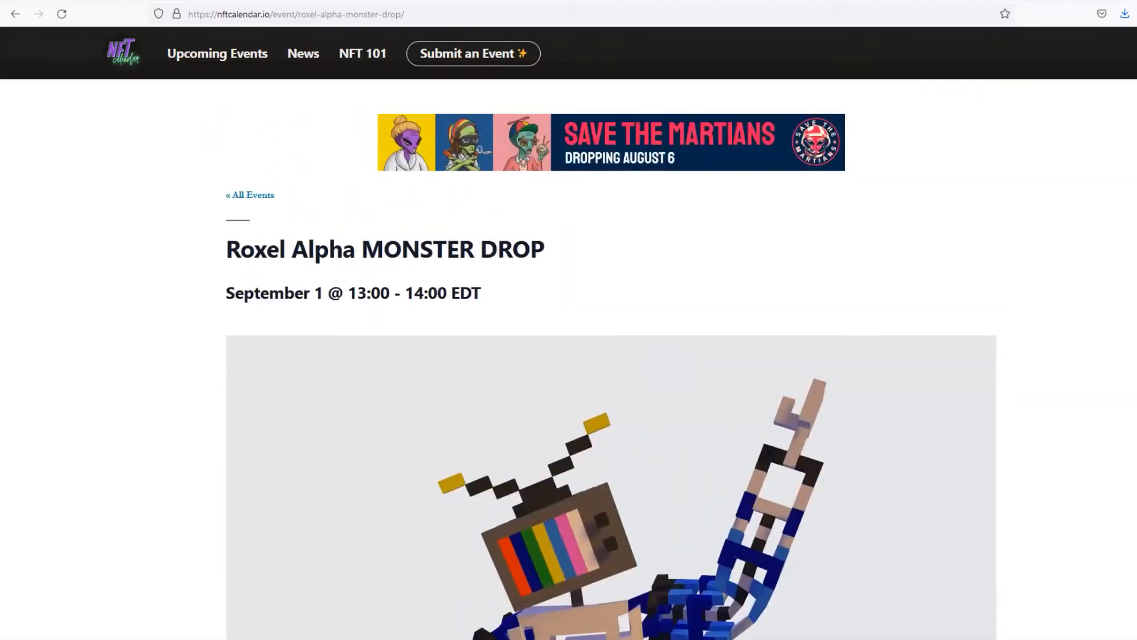
click(250, 194)
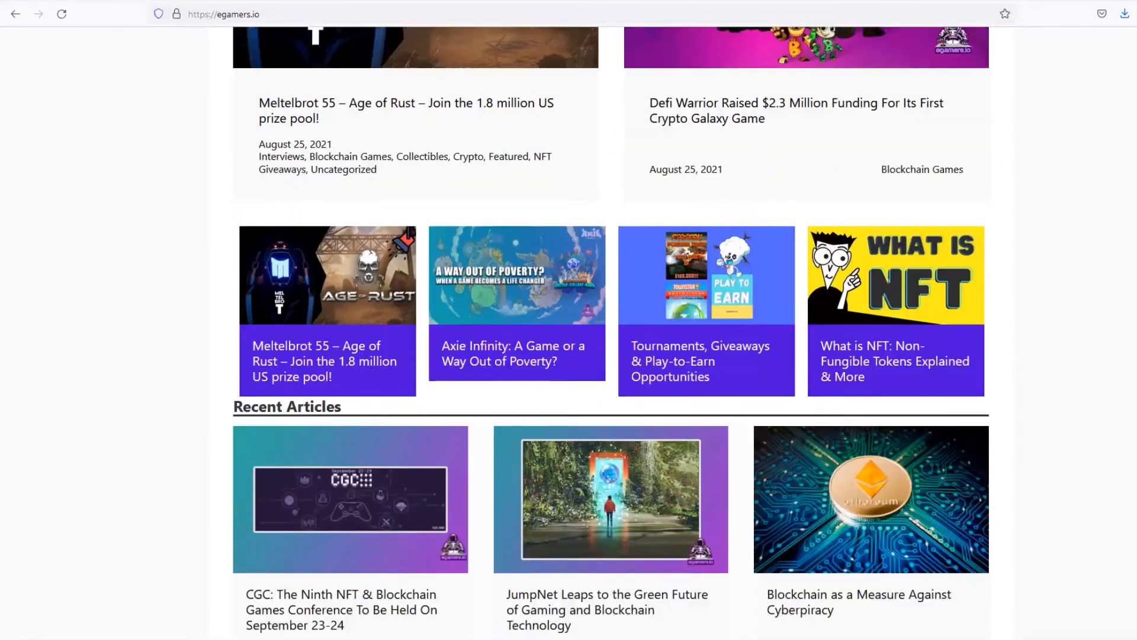
scroll(down, 3)
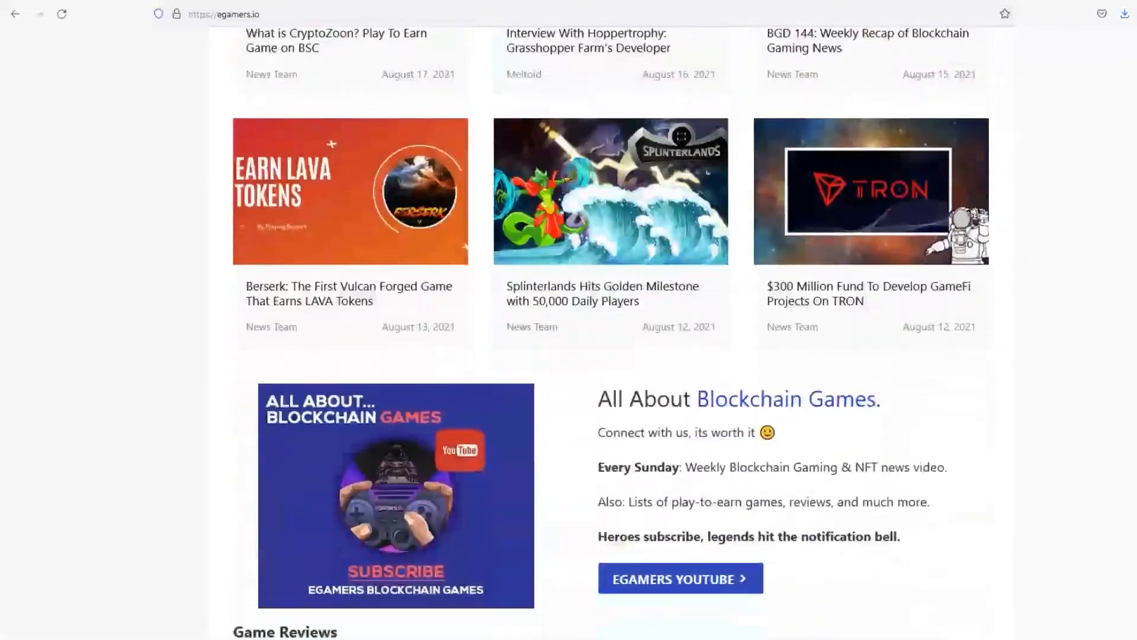
scroll(down, 3)
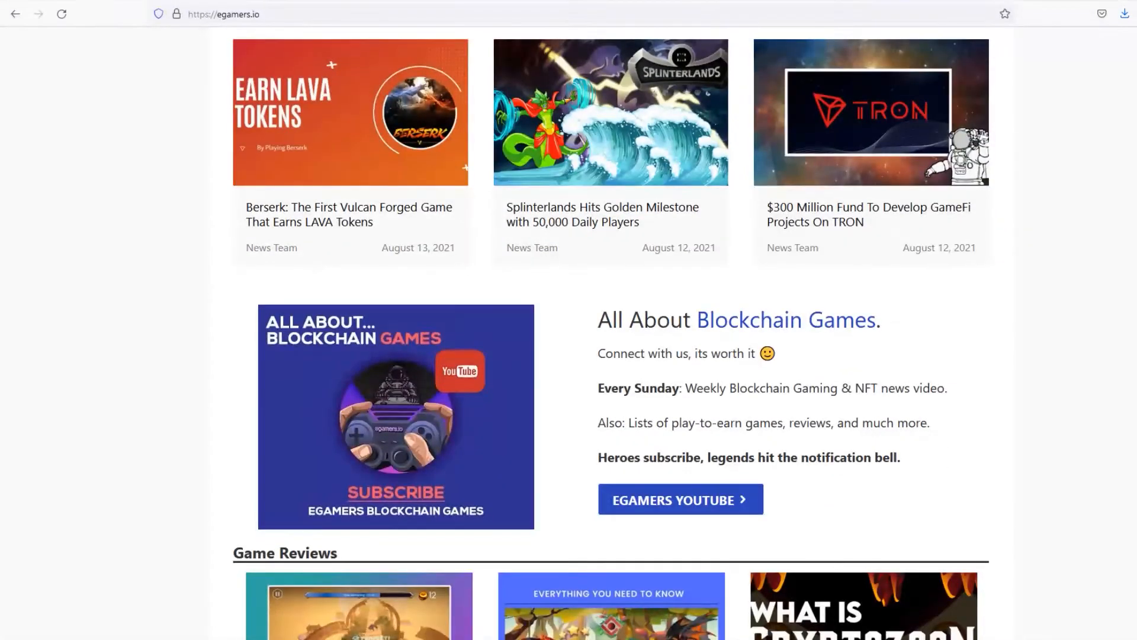
scroll(down, 3)
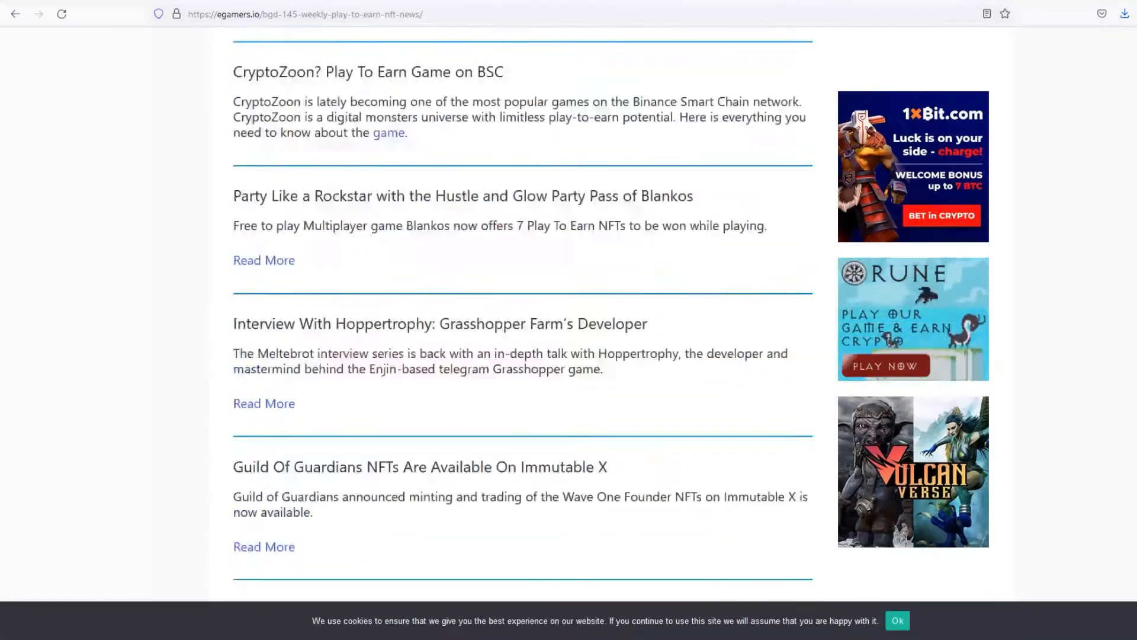
scroll(up, 3)
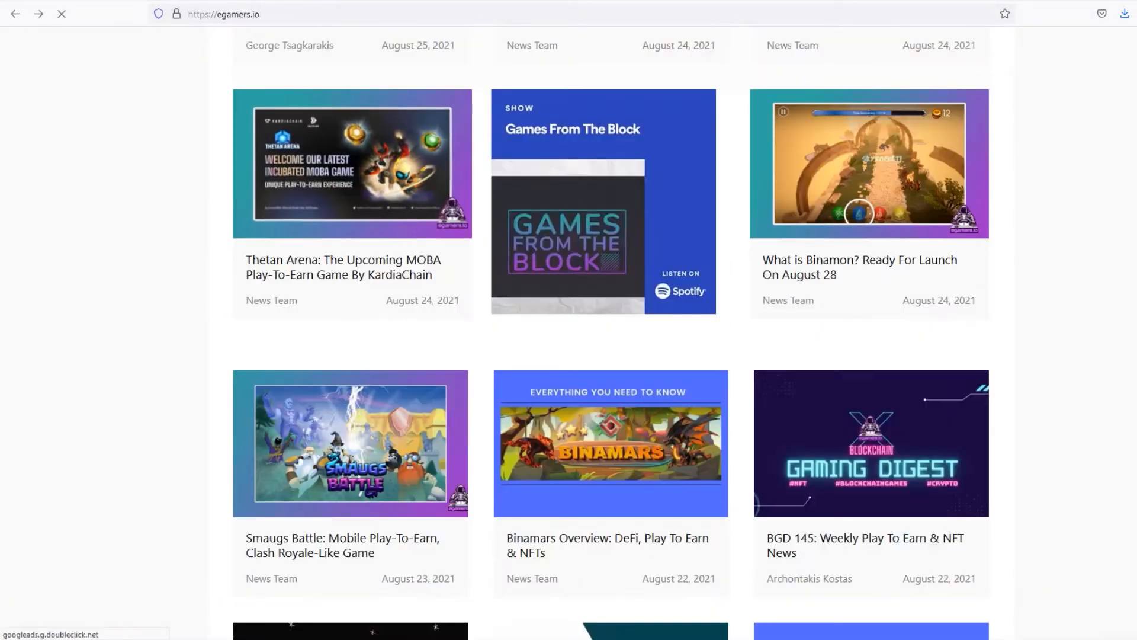
scroll(down, 3)
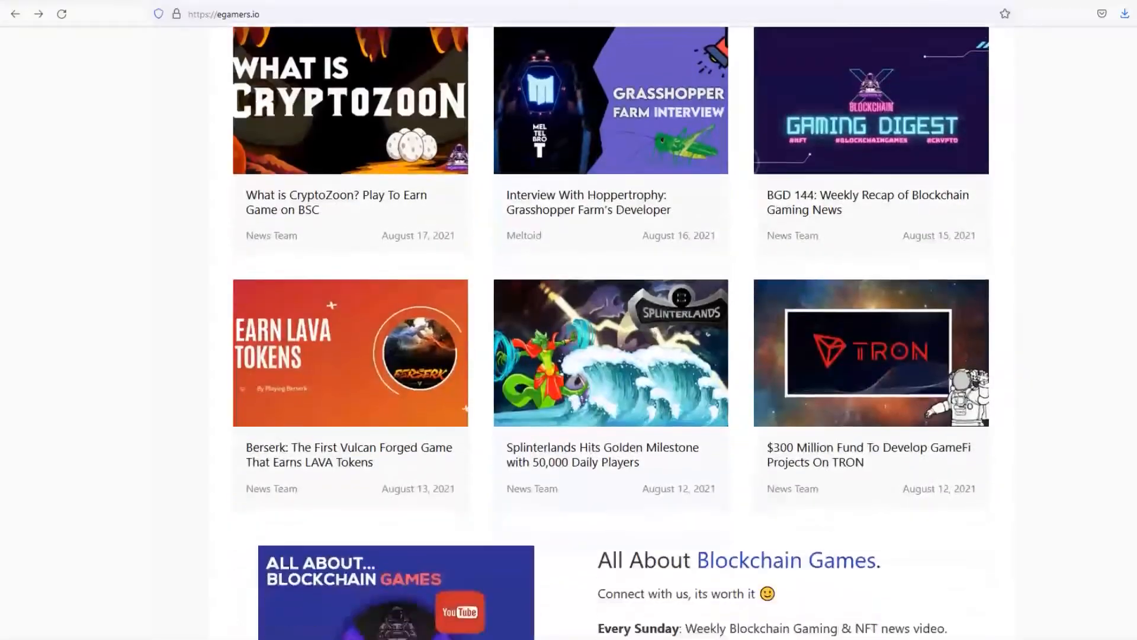
scroll(up, 3)
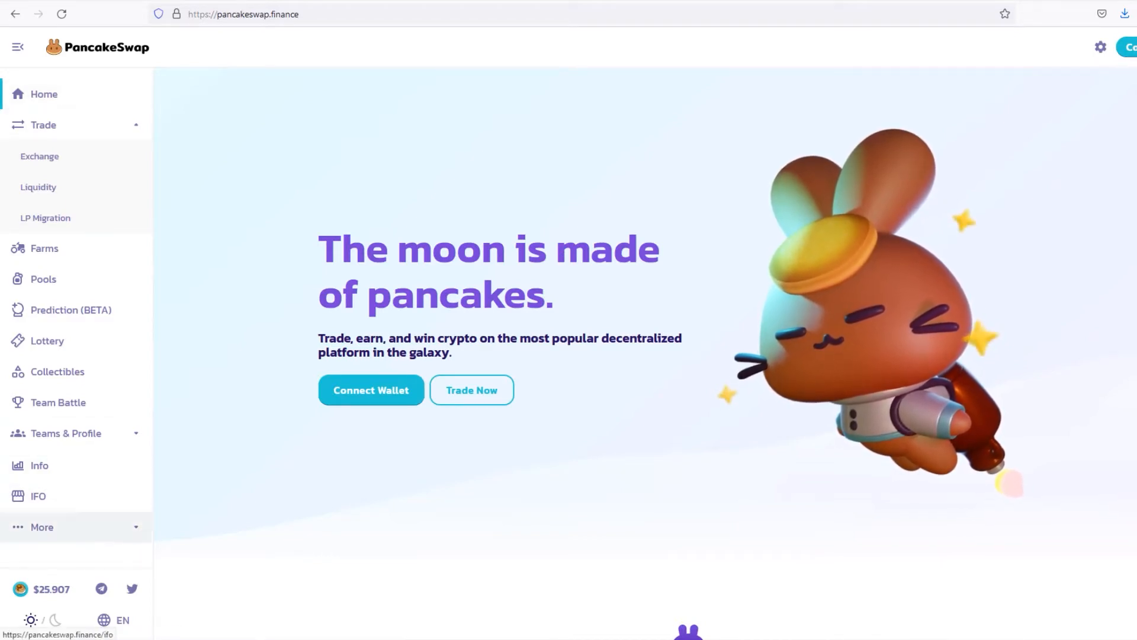
- View the PancakeSwap lottery's $99,539 prize pot and scroll to Finished Rounds
click(47, 340)
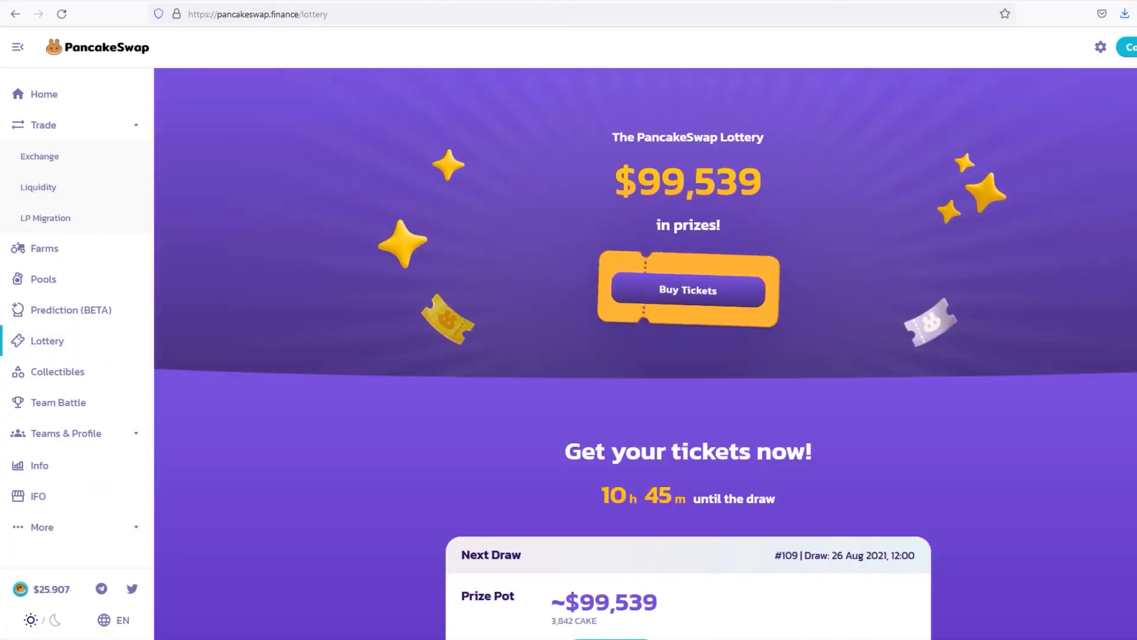
scroll(down, 3)
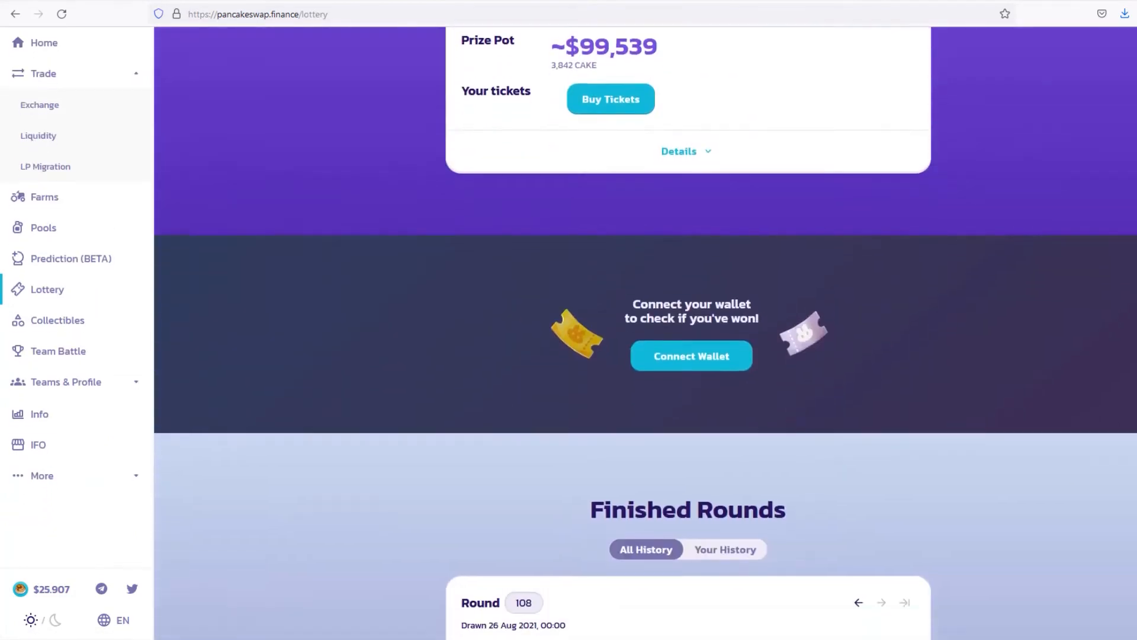
scroll(down, 3)
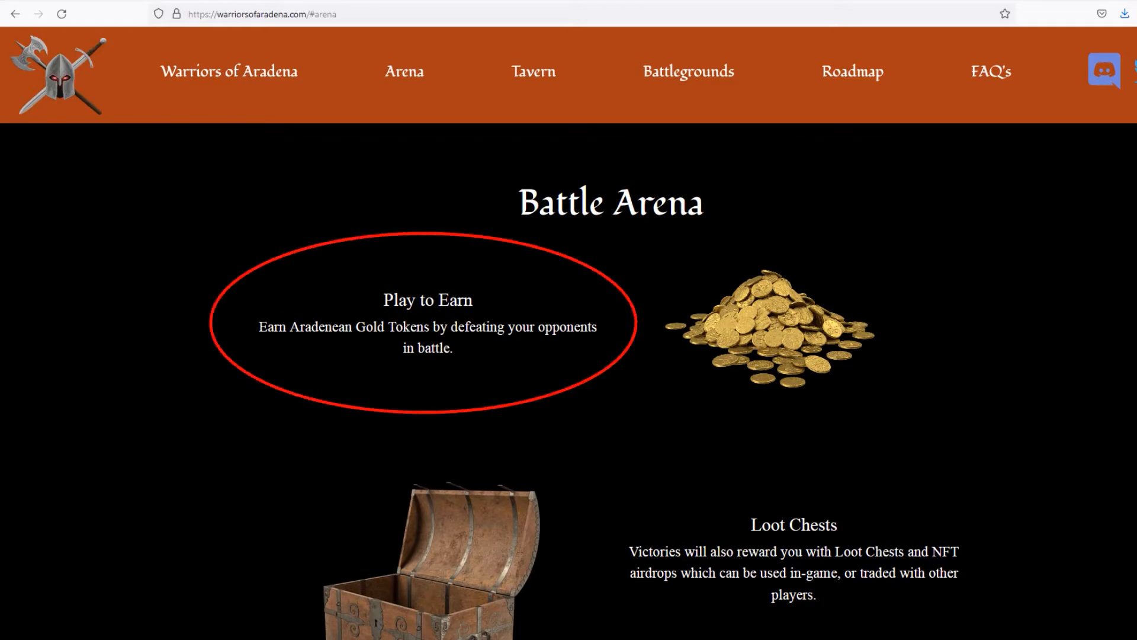
- Scroll through the Battle Arena's Play to Earn, Loot Chests and Genesis Warriors sections
scroll(down, 3)
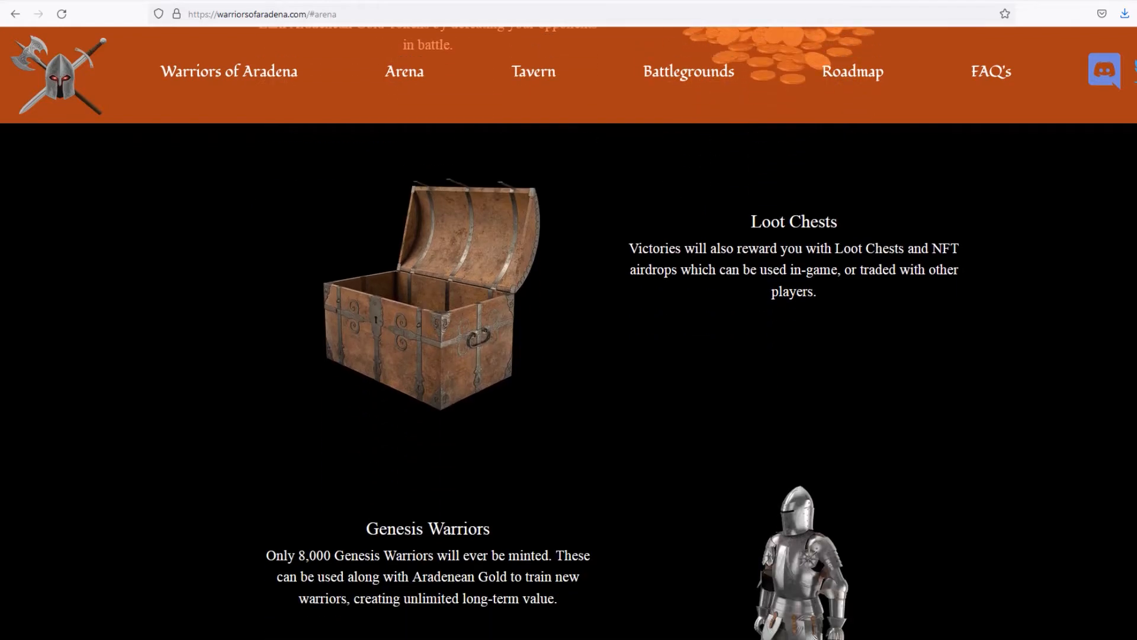
scroll(down, 3)
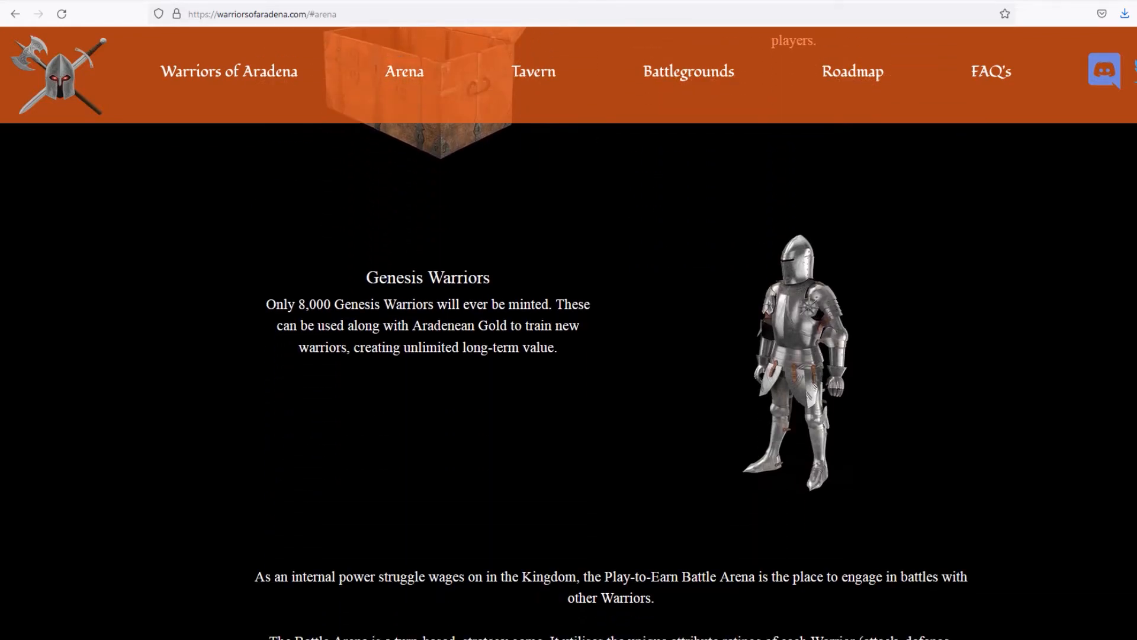
drag(261, 304, 579, 326)
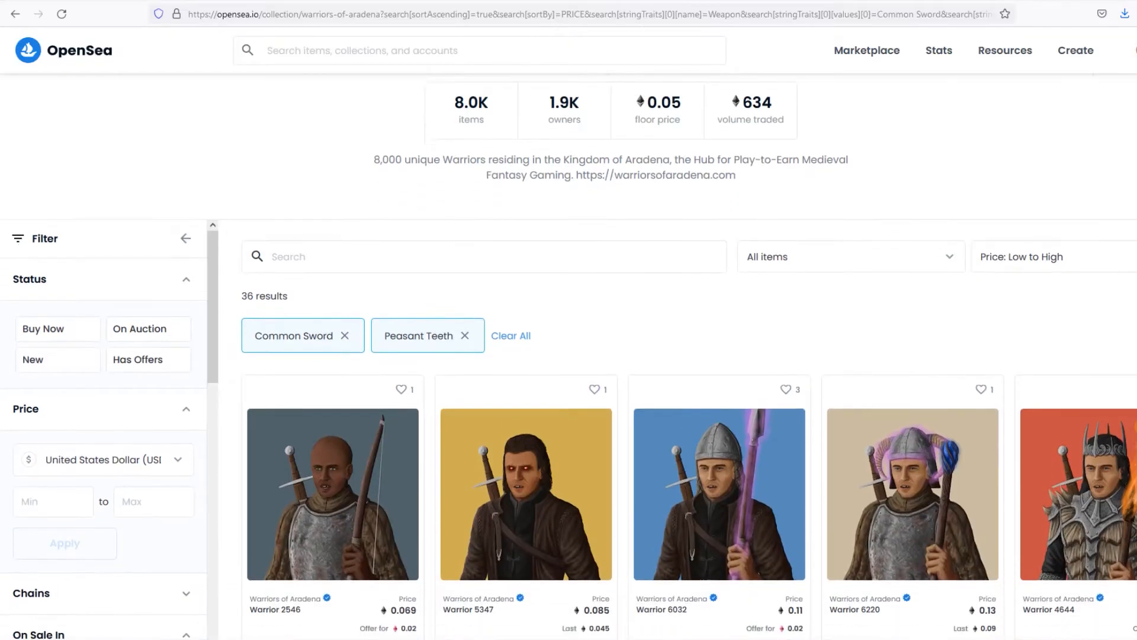
- Filter the collection to Ethereum warriors with blue or brown eyes and Clean Shaven mouths
scroll(down, 3)
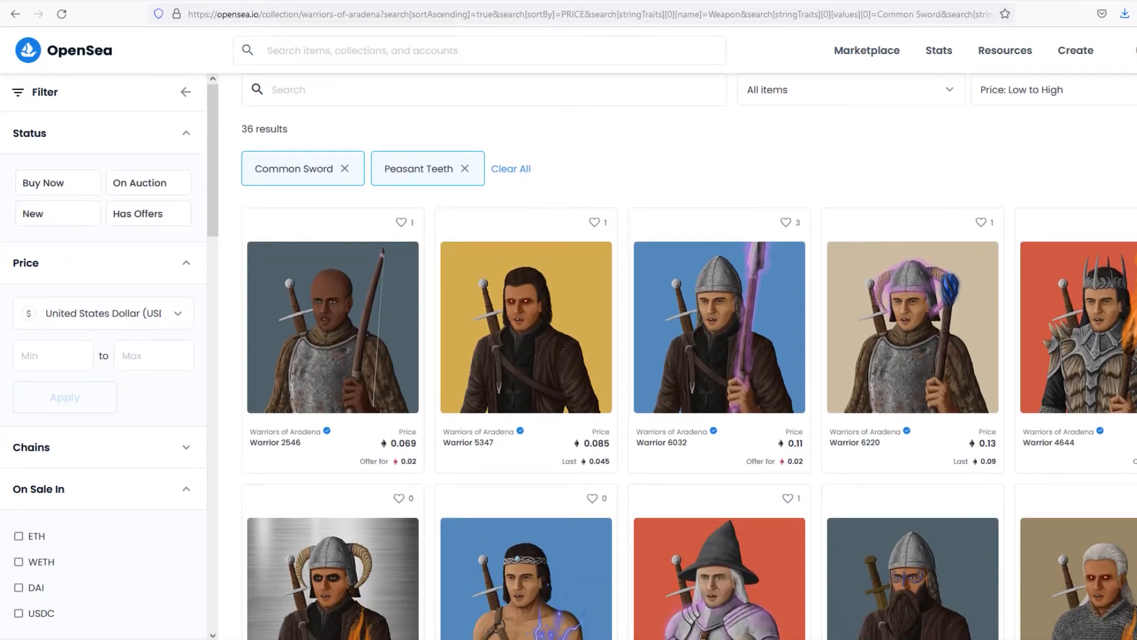
click(27, 494)
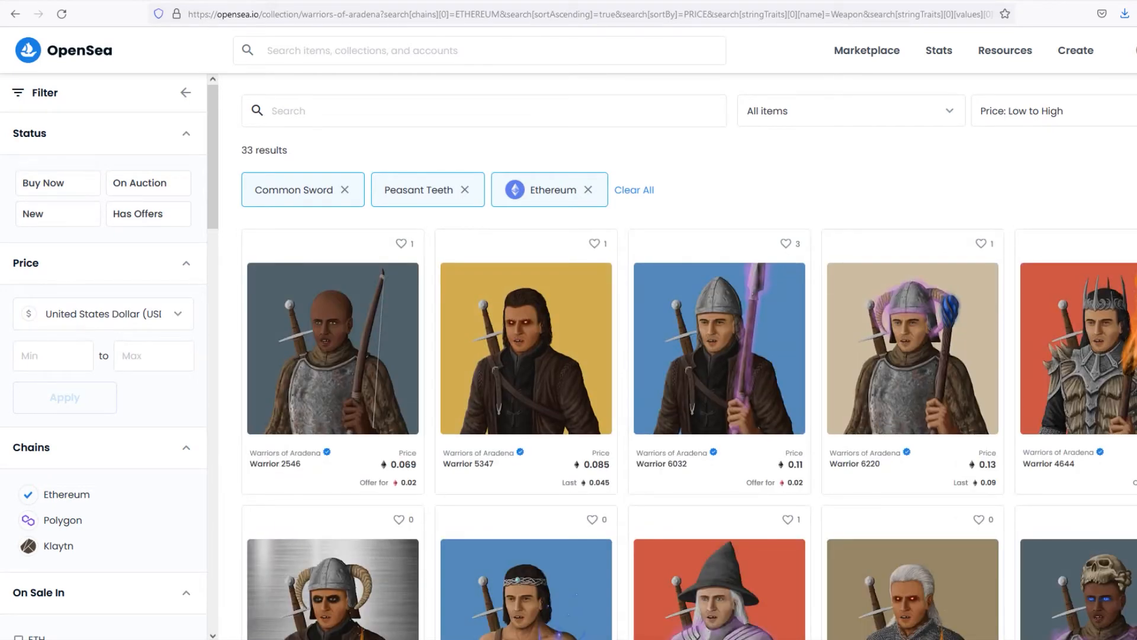
scroll(down, 3)
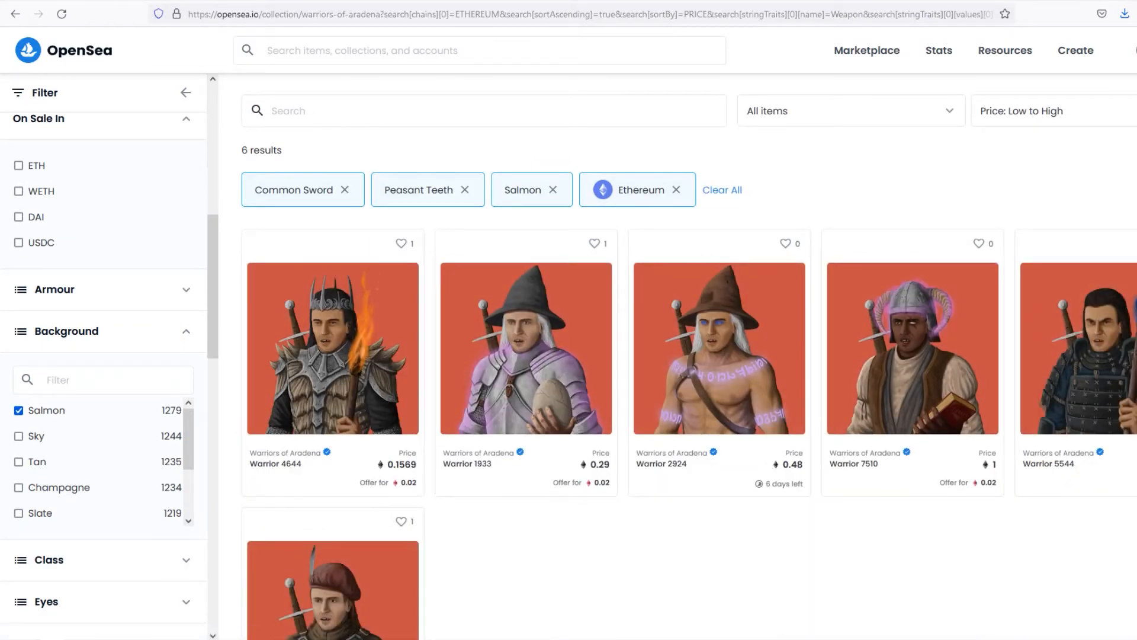
scroll(down, 3)
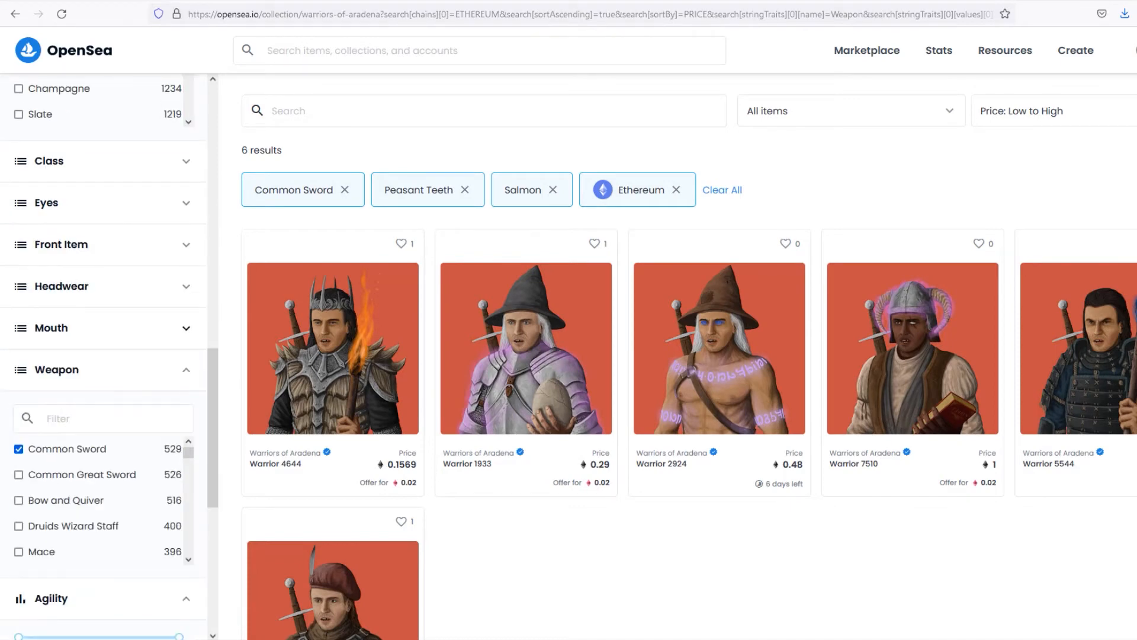
click(18, 306)
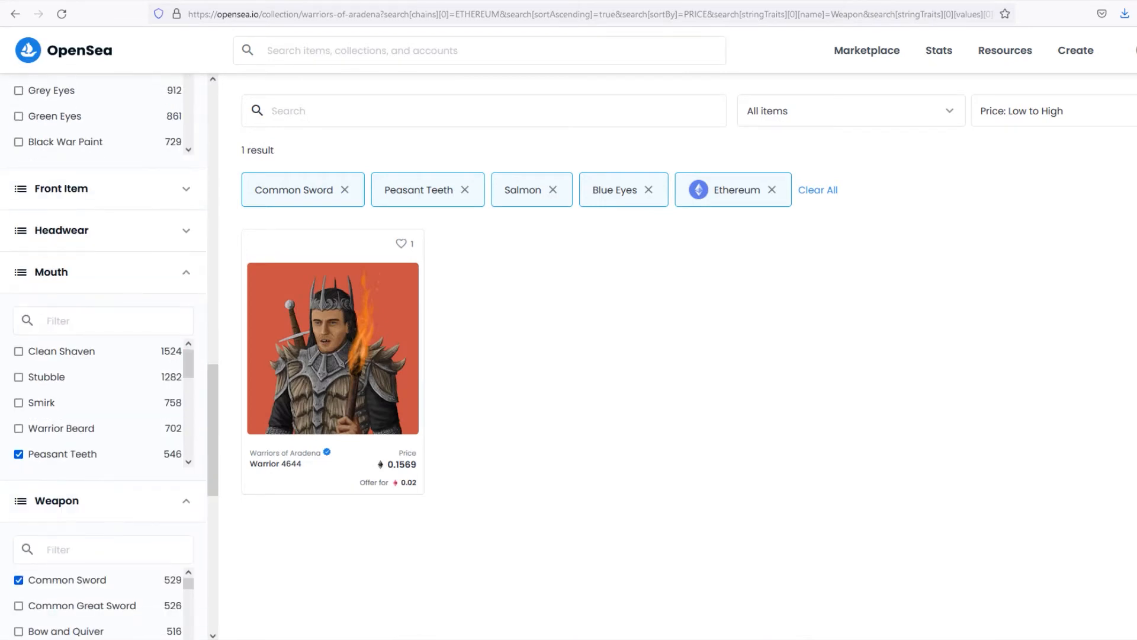
click(18, 120)
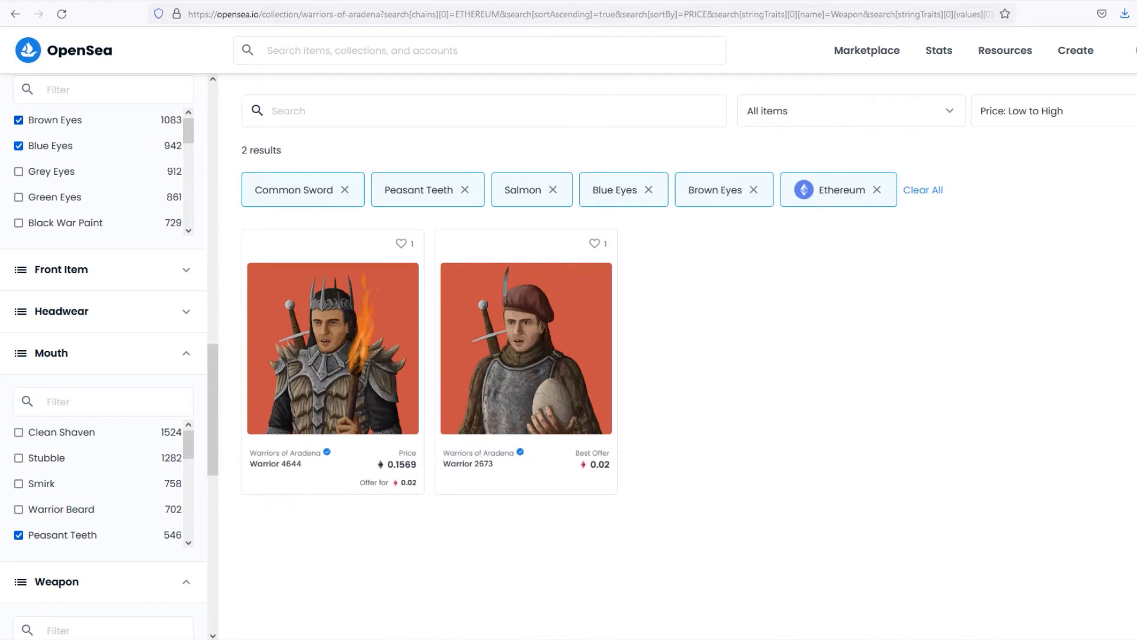
click(648, 190)
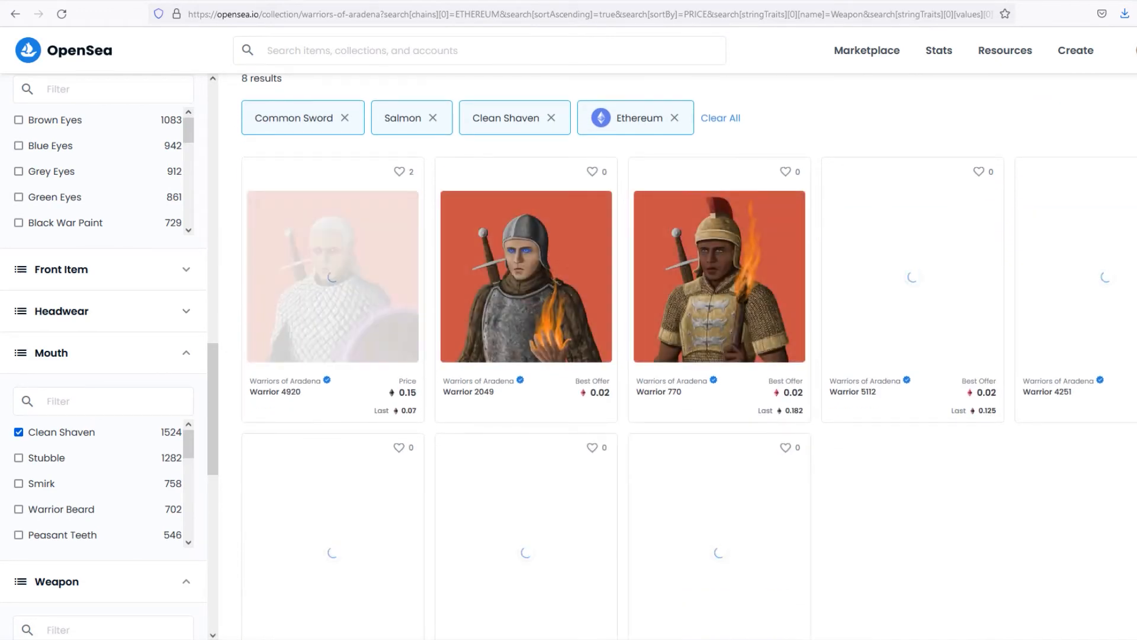
- Open the Warrior 770 listing from the filtered results
scroll(down, 3)
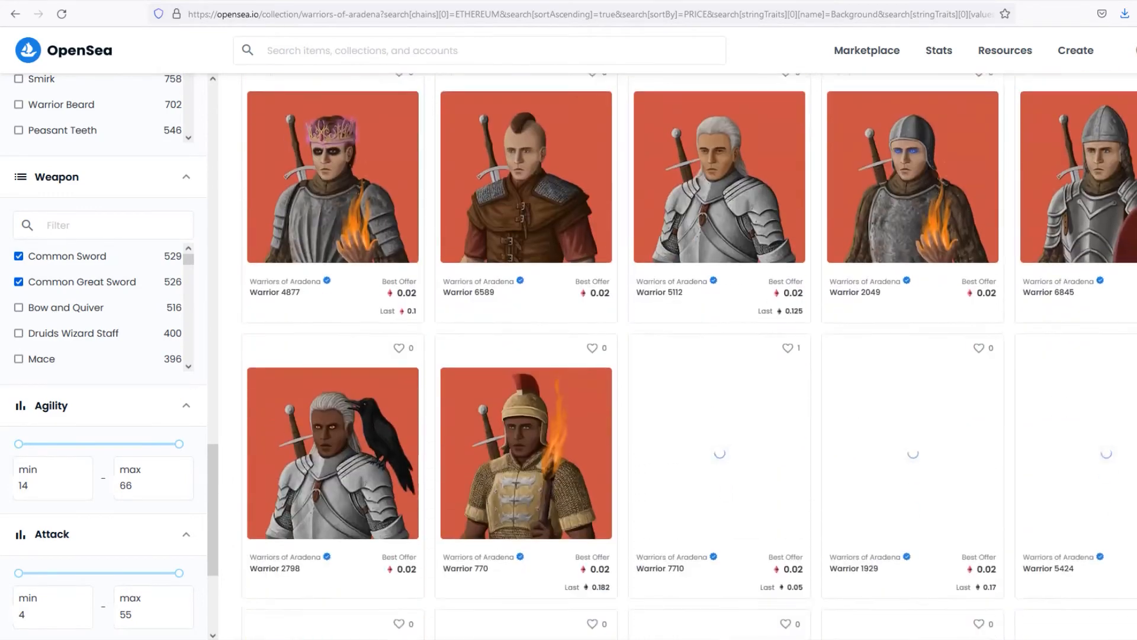
click(525, 451)
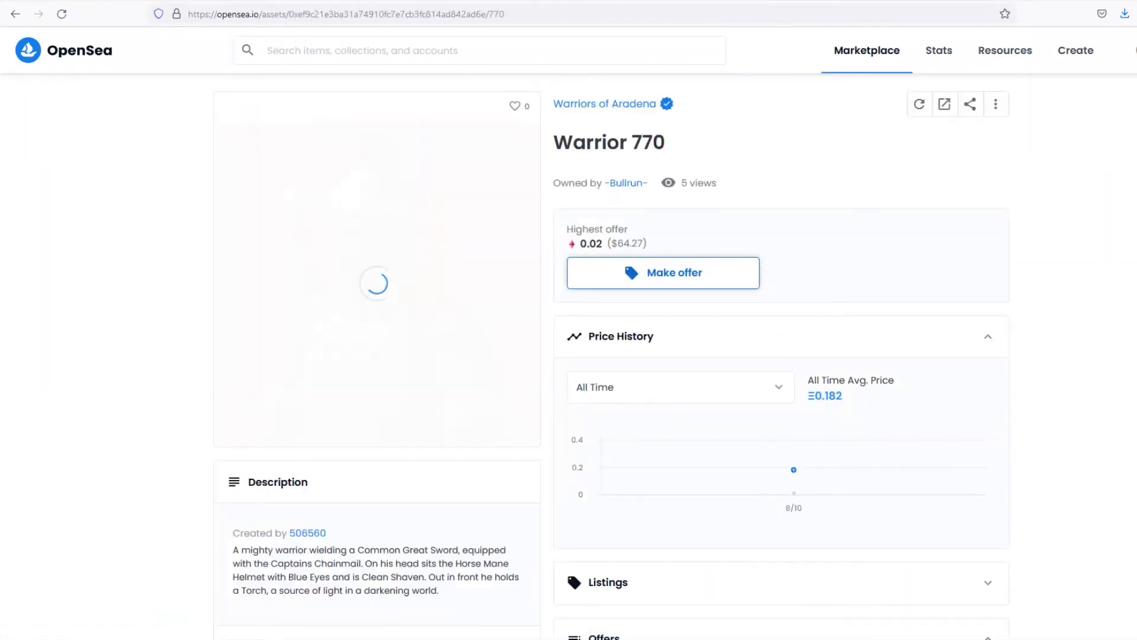
- Expand Warrior 770's combat stats and highlight its Defence stat
scroll(down, 3)
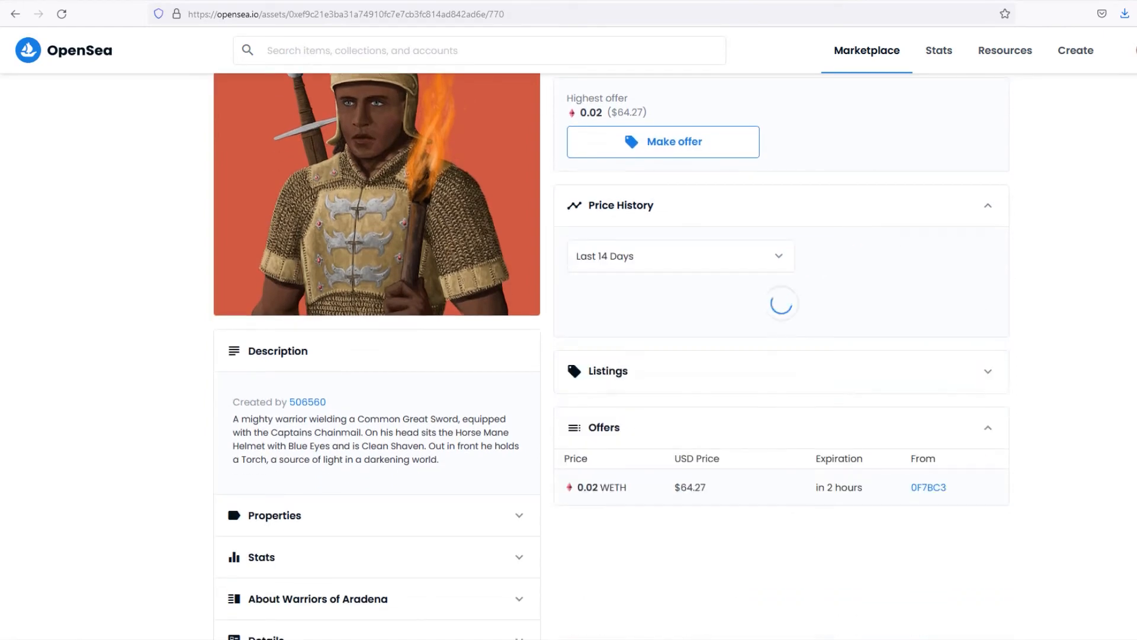
scroll(down, 3)
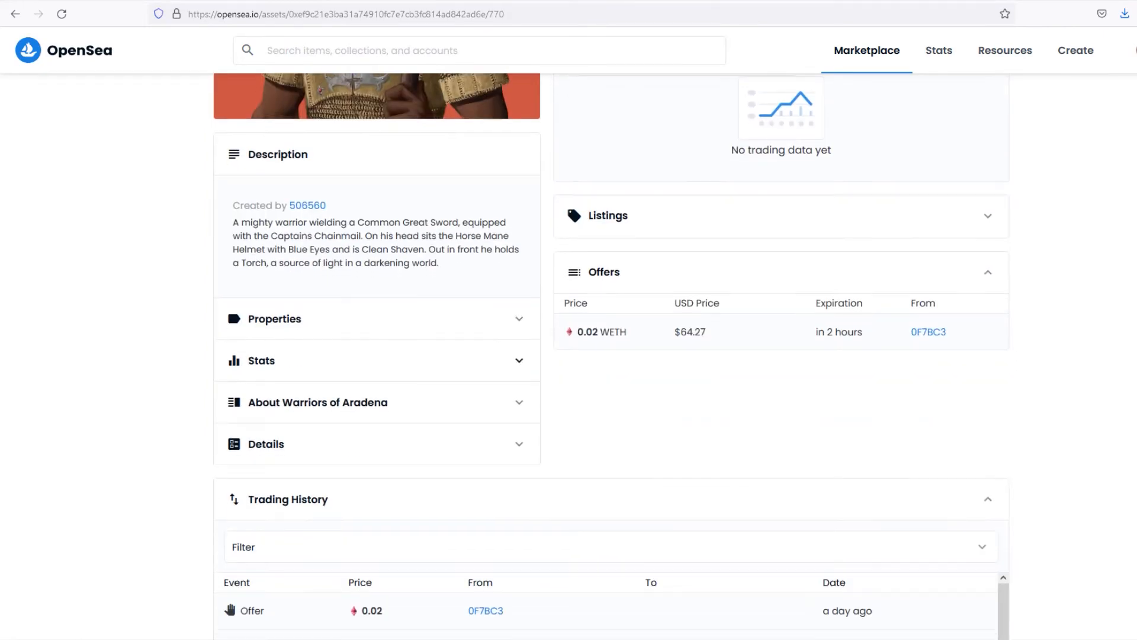
click(261, 360)
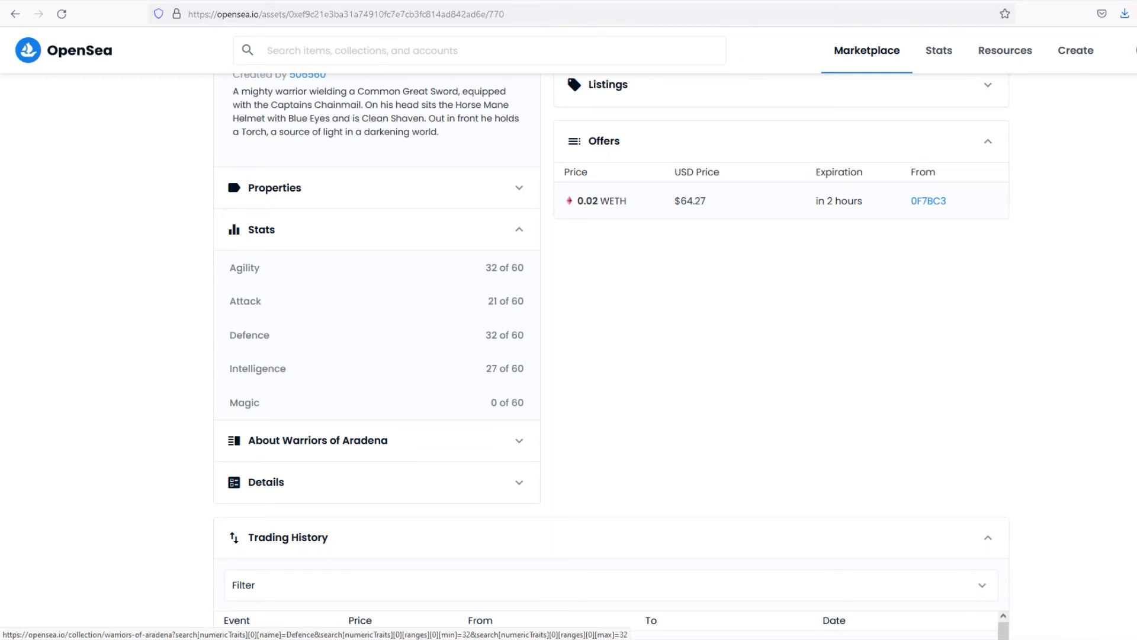
double_click(249, 334)
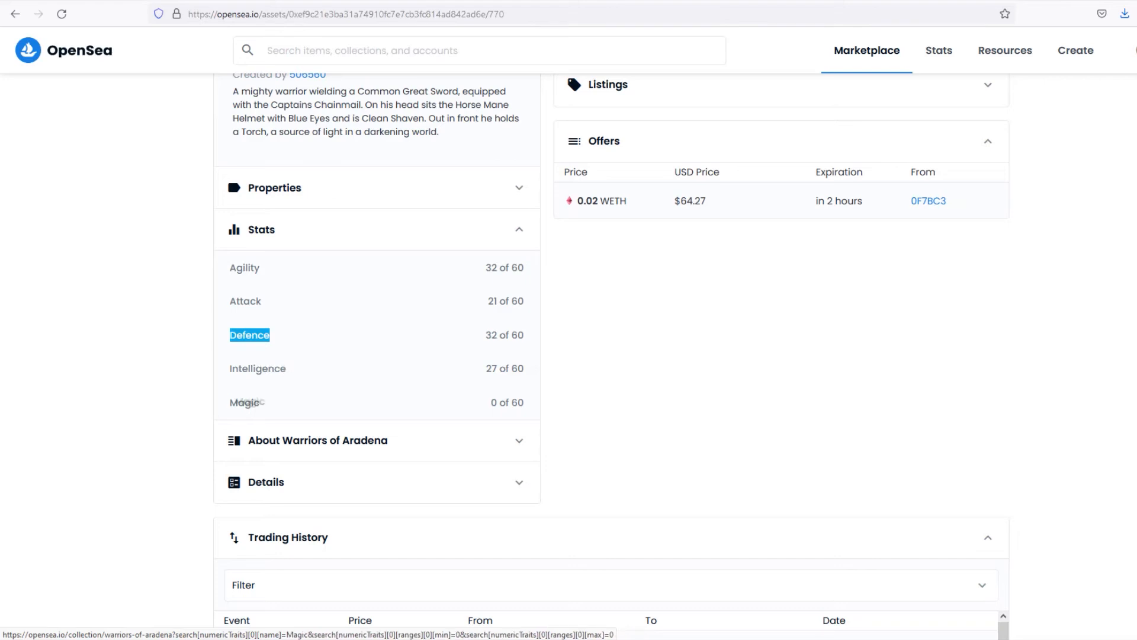
- Review Warrior 770's trading history with its 0.182 ETH sale and more collection warriors
scroll(down, 3)
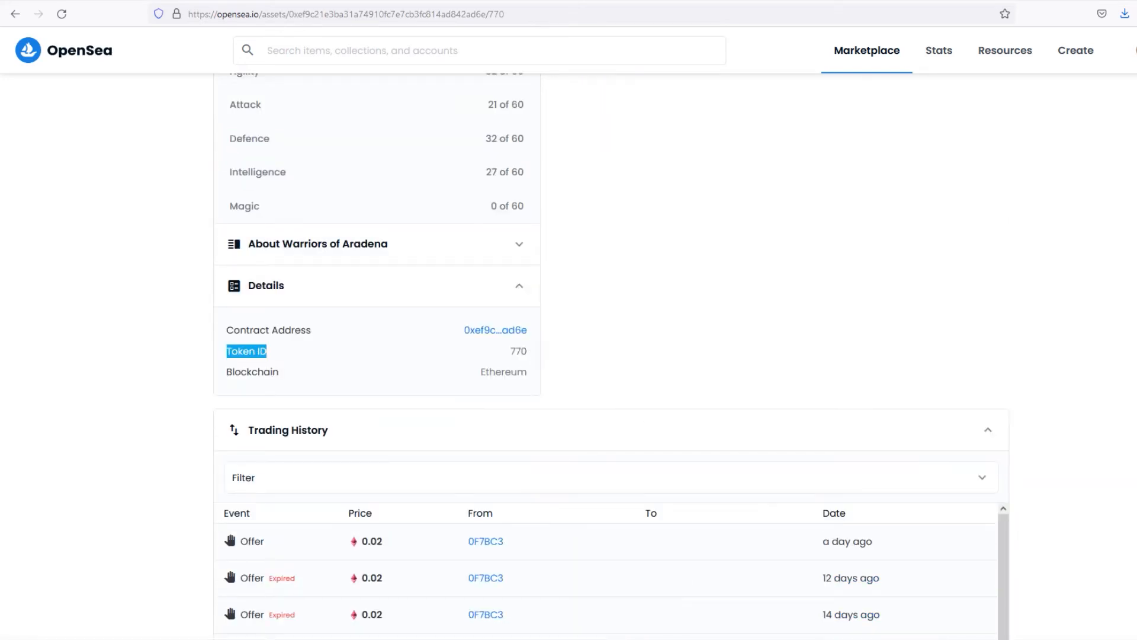
scroll(down, 3)
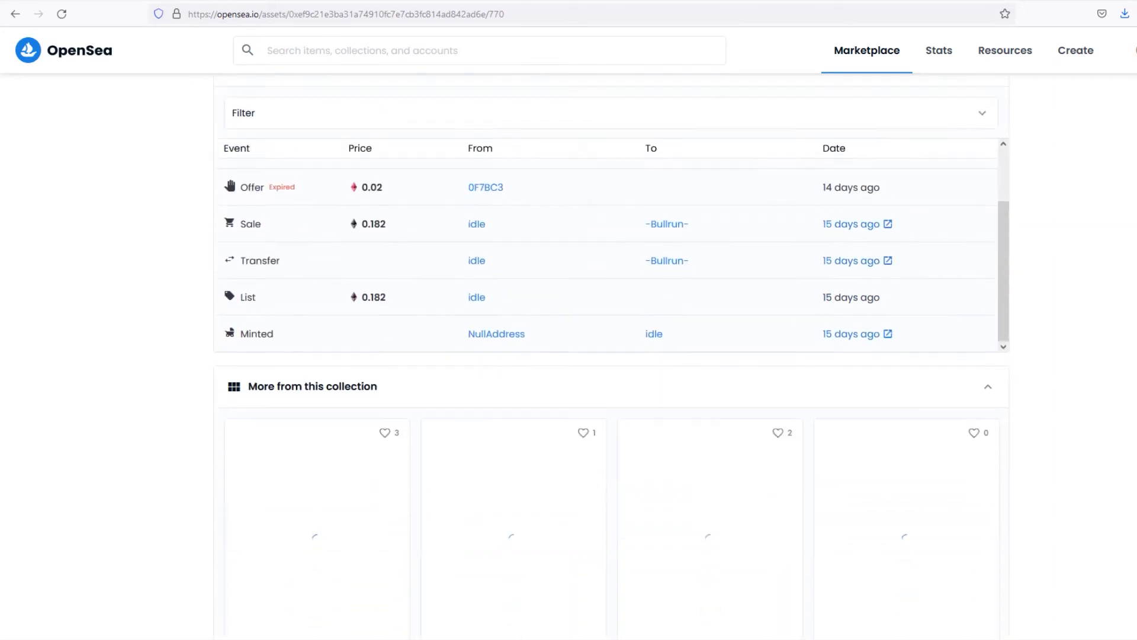
scroll(down, 3)
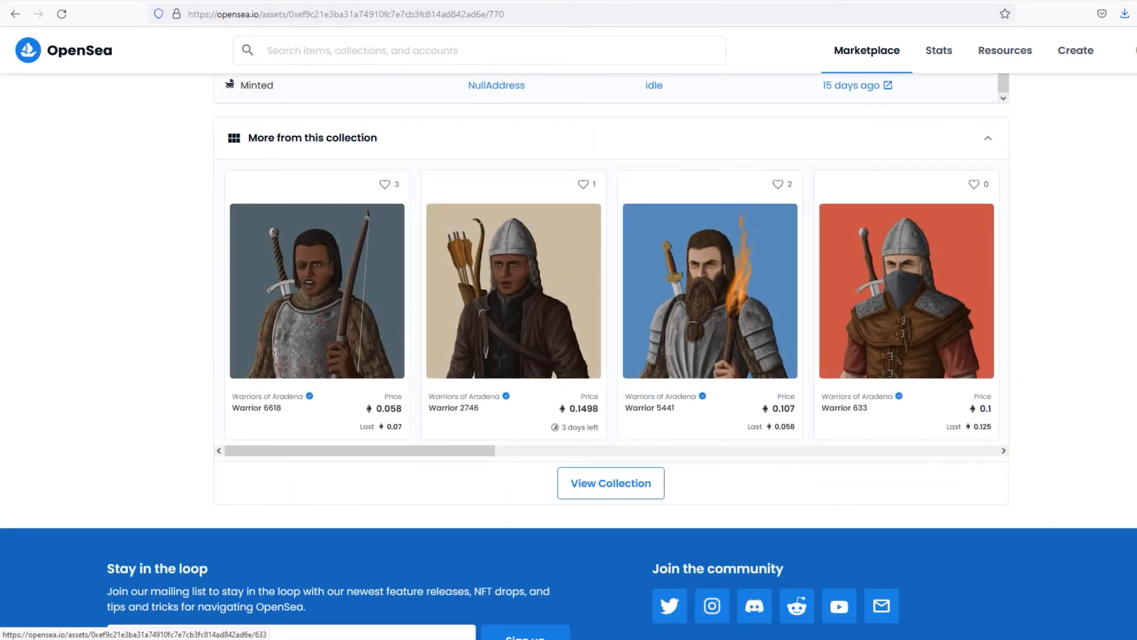